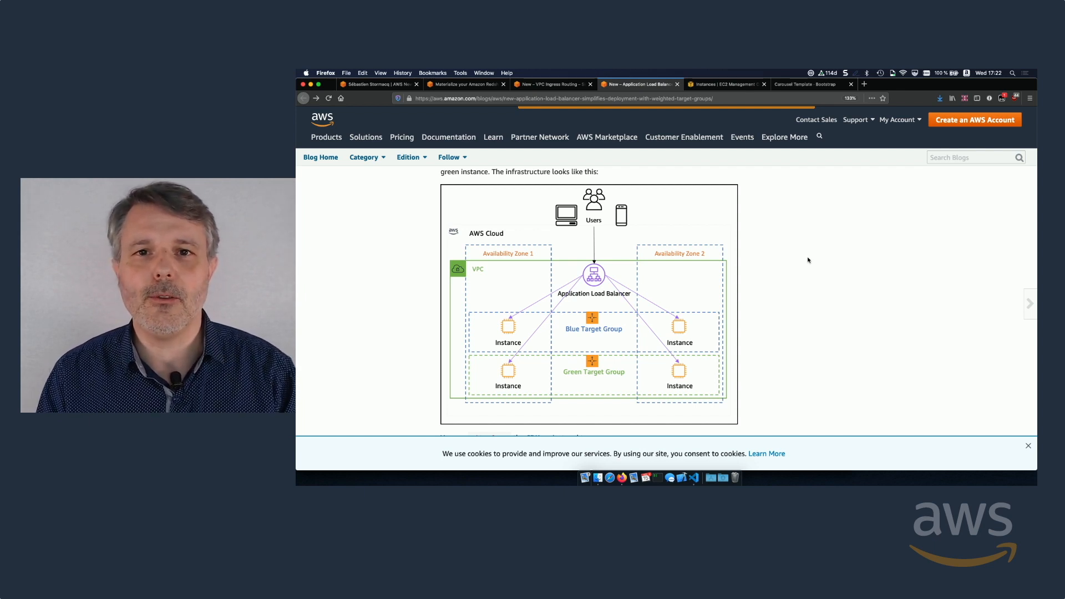
{"action": "mouse_move", "coordinate": [851, 197]}
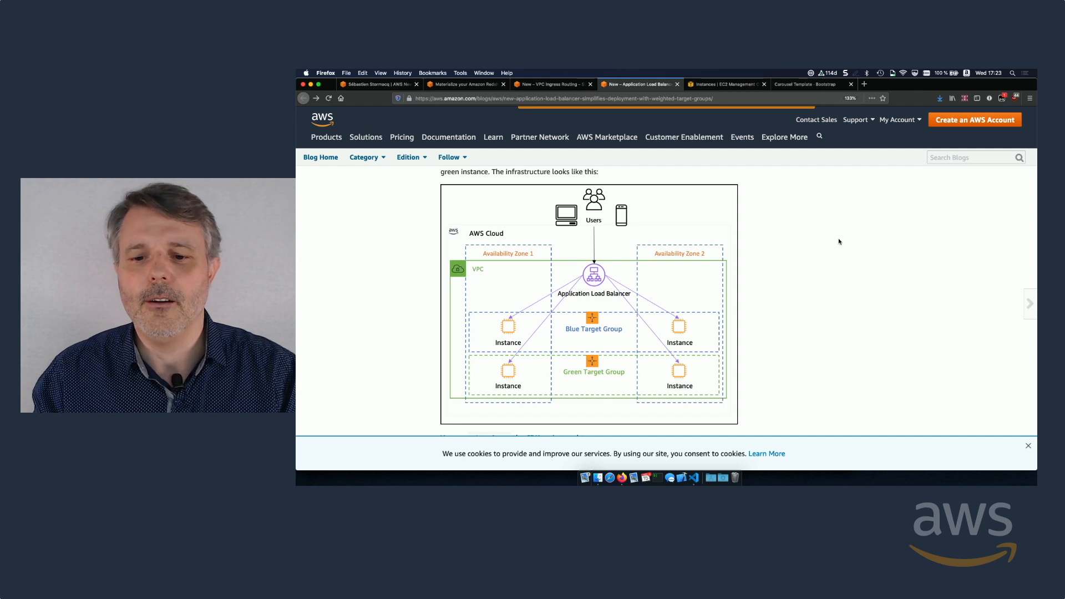
Scroll through the currently open browser tab before returning to the console.
{"action": "left_click", "coordinate": [851, 84]}
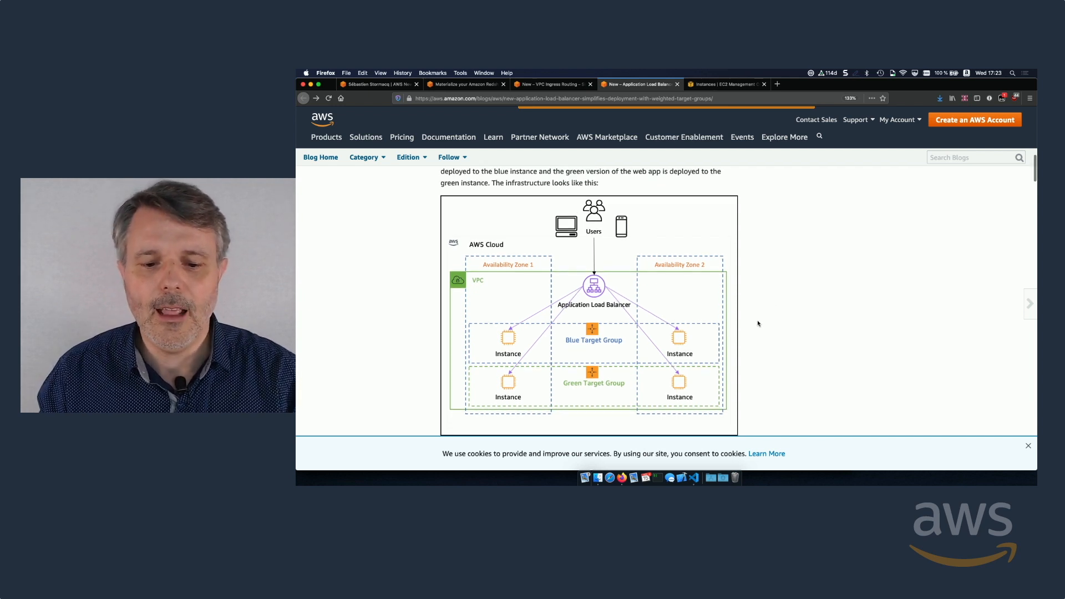
{"action": "scroll", "scroll_direction": "down", "scroll_amount": 3}
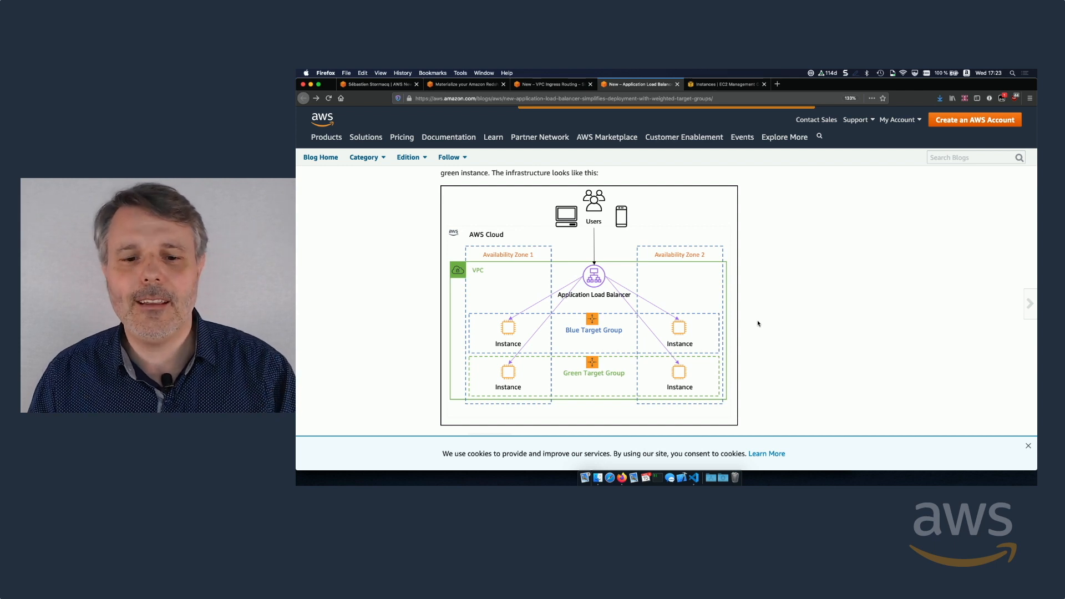
{"action": "scroll", "scroll_direction": "up", "scroll_amount": 3}
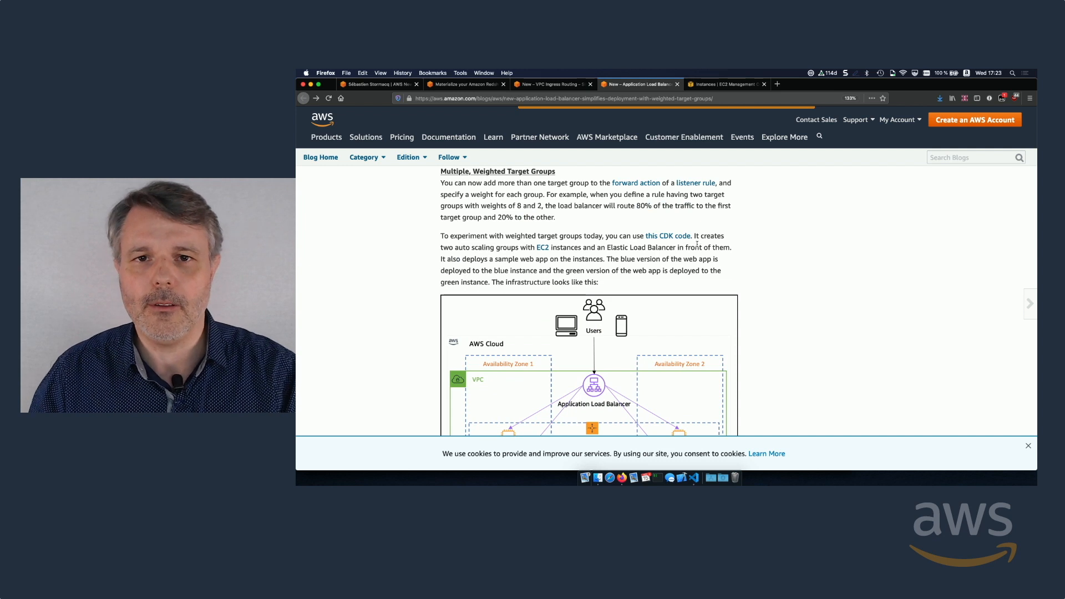
{"action": "scroll", "scroll_direction": "down", "scroll_amount": 3}
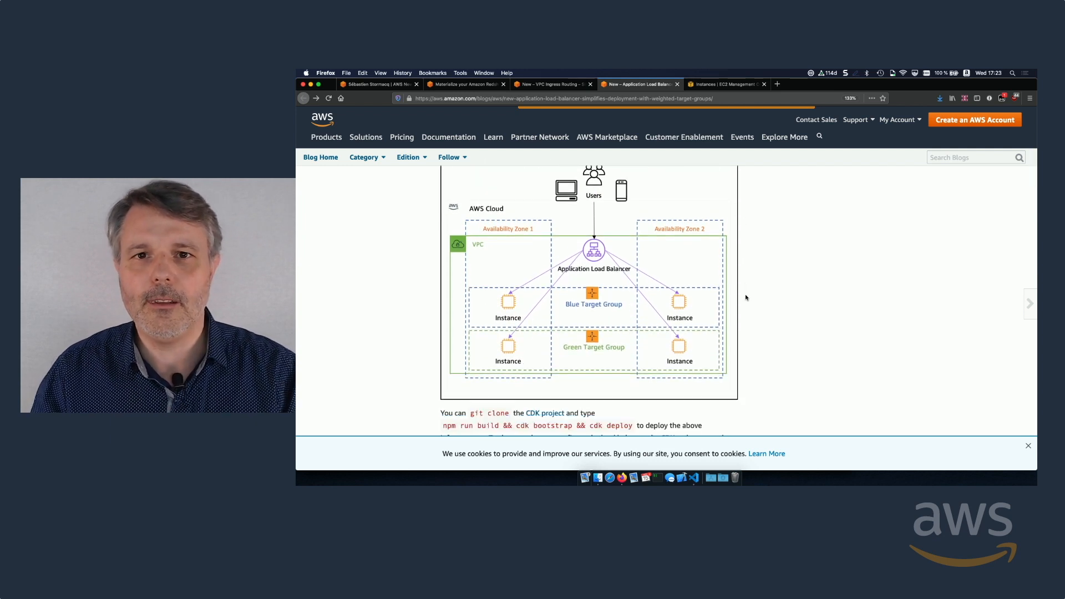
{"action": "scroll", "scroll_direction": "up", "scroll_amount": 3}
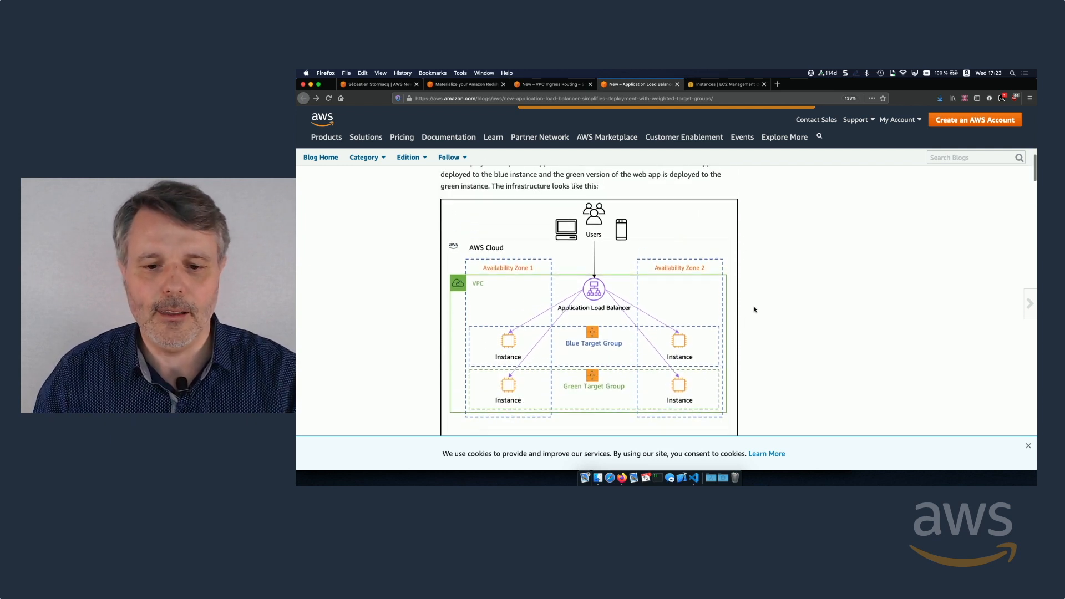
Inspect the load balancer's listeners and Description in EC2 and copy its DNS name.
{"action": "left_click", "coordinate": [726, 83]}
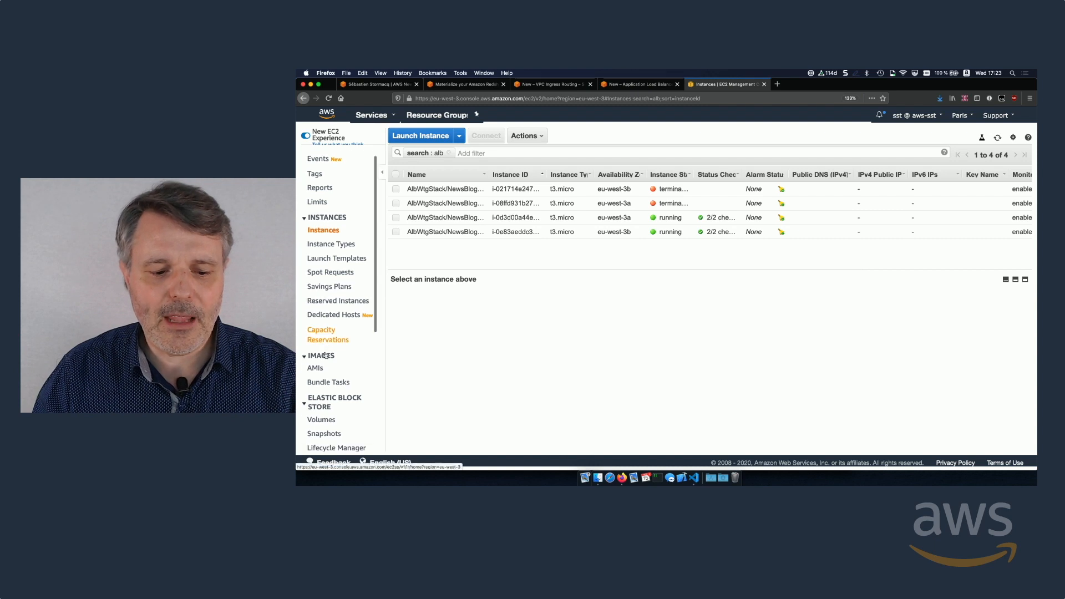
{"action": "left_click", "coordinate": [331, 383]}
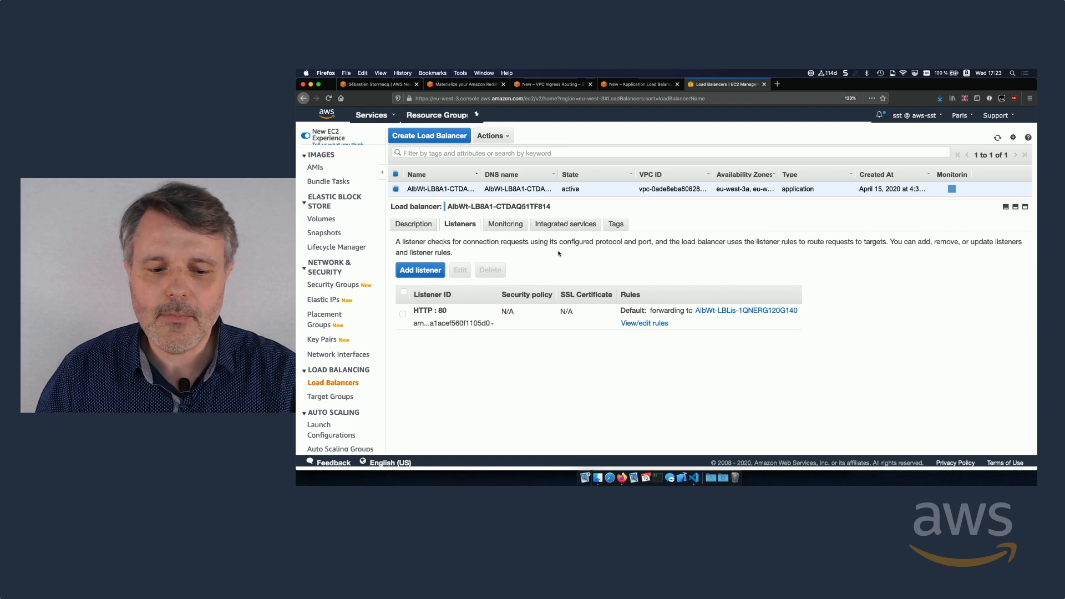
{"action": "left_click", "coordinate": [412, 224]}
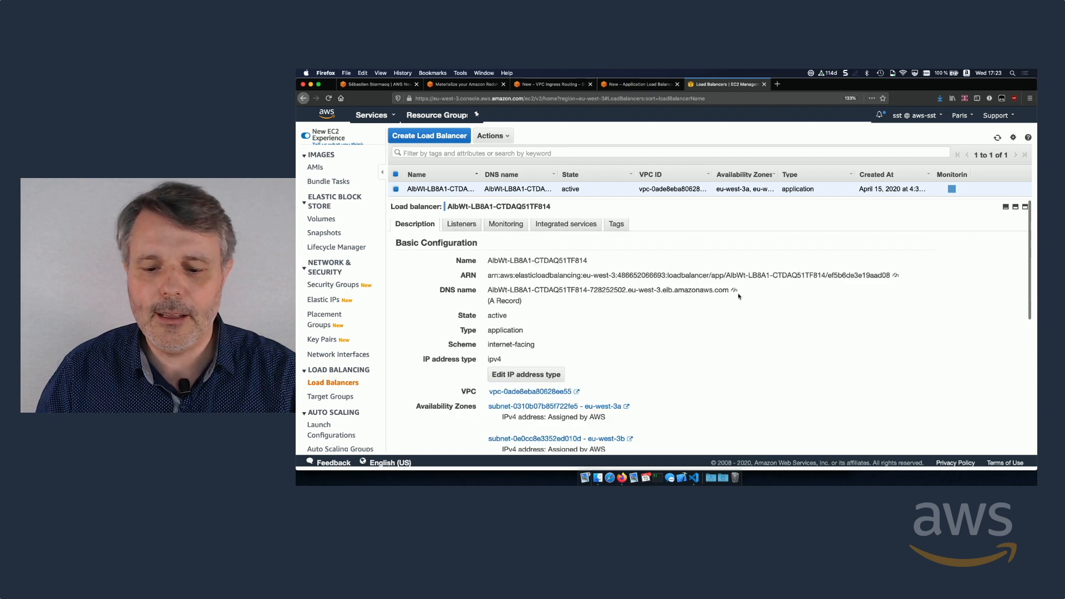
{"action": "left_click", "coordinate": [863, 83]}
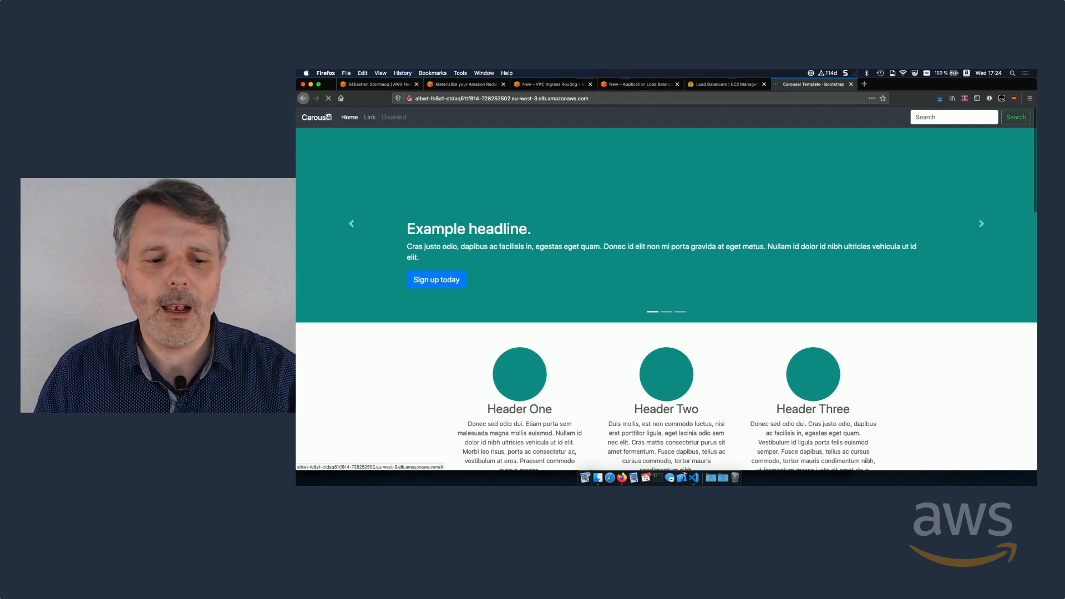
Reload the Carousel web app repeatedly until the blue version is served instead of teal.
{"action": "left_click", "coordinate": [328, 98]}
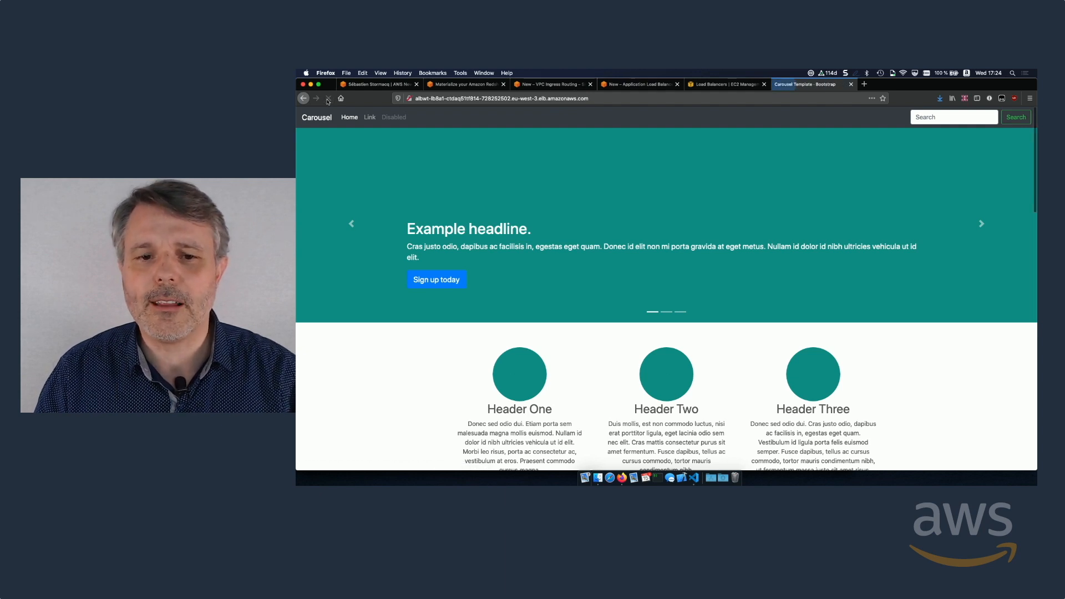
{"action": "left_click", "coordinate": [328, 98]}
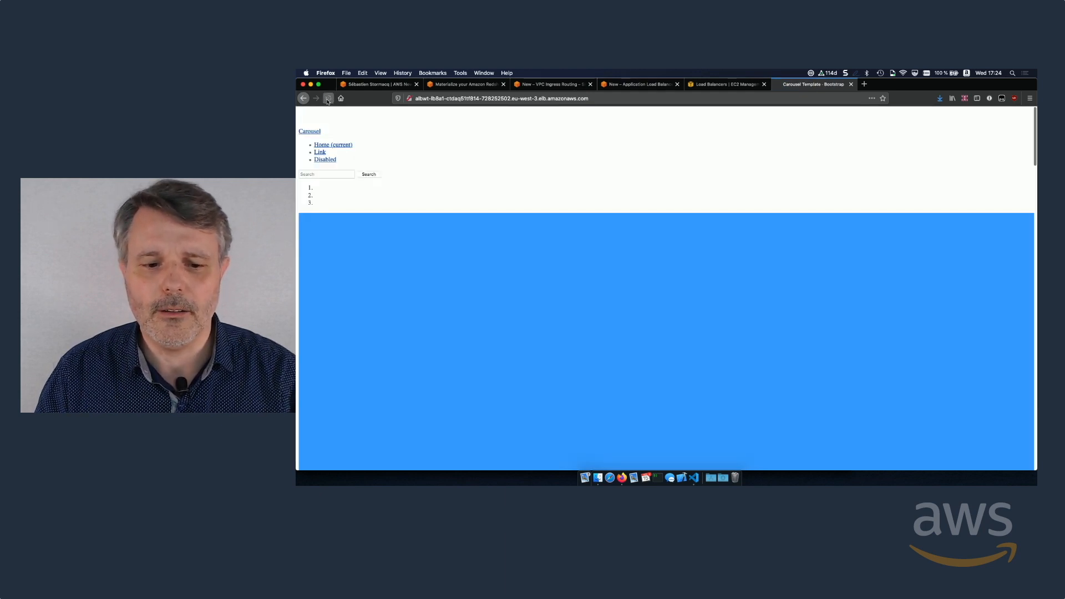
{"action": "left_click", "coordinate": [328, 98]}
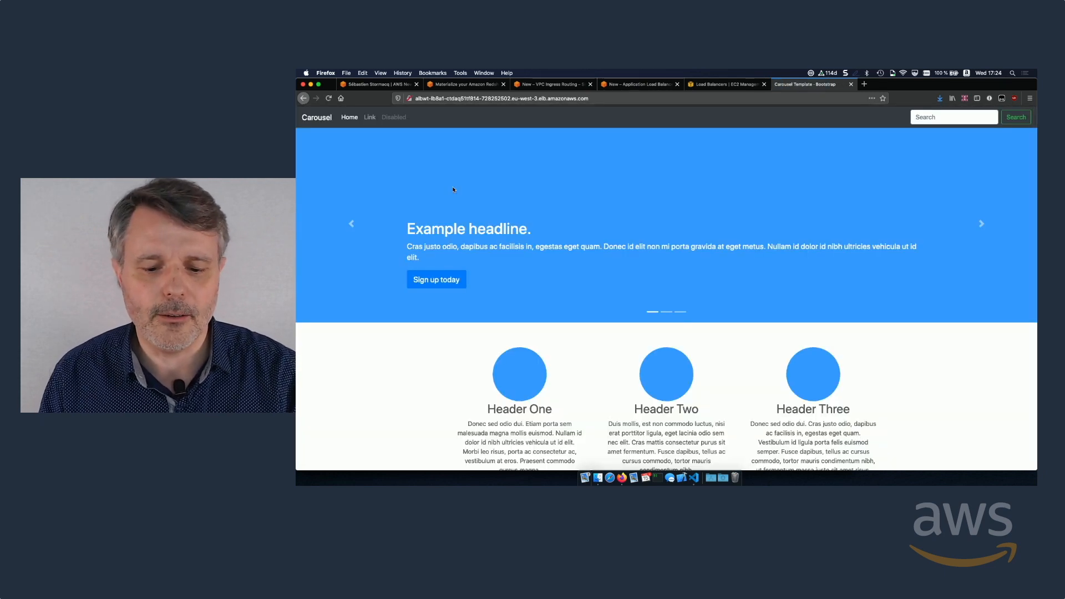
{"action": "mouse_move", "coordinate": [703, 207]}
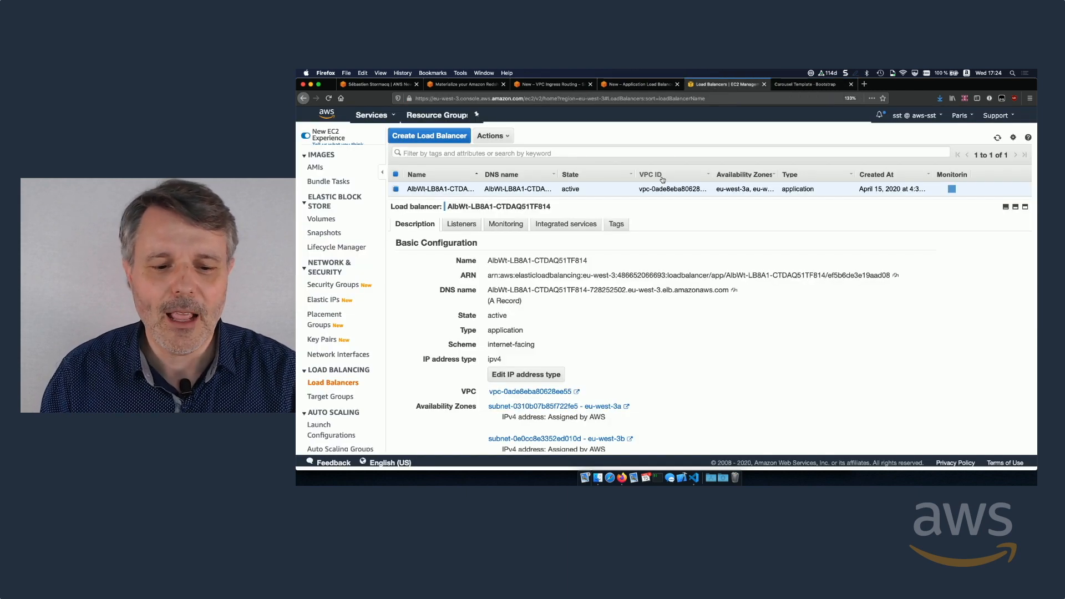
Show the Target Groups list, containing only the AlbWt-LBLis-1QNERG120G140 group.
{"action": "left_click", "coordinate": [330, 396]}
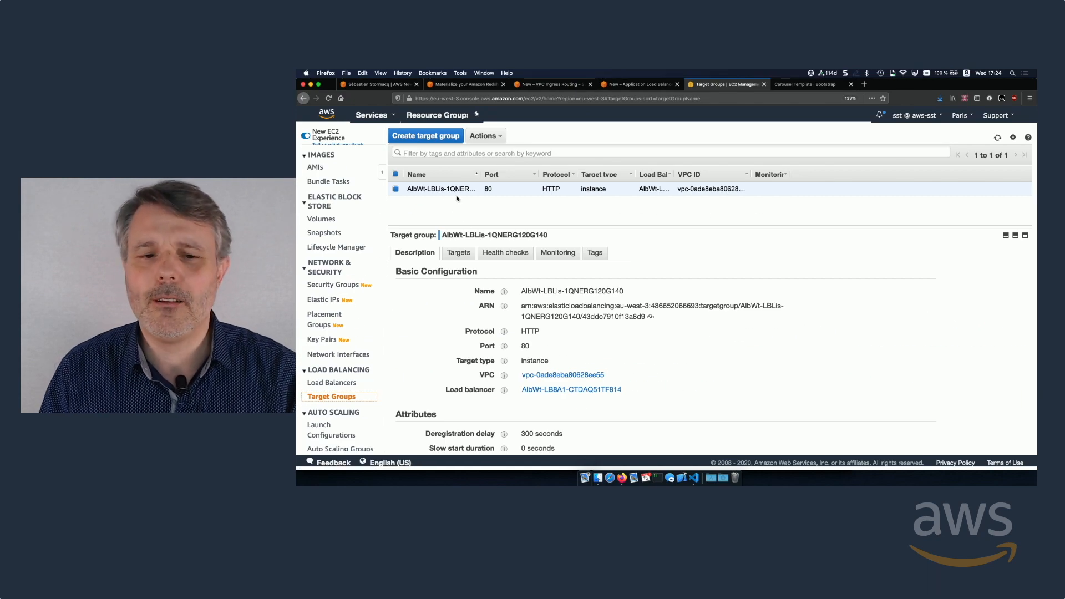
Create an HTTP port 80 target group named blue in the NewsBlogVPC.
{"action": "left_click", "coordinate": [425, 135]}
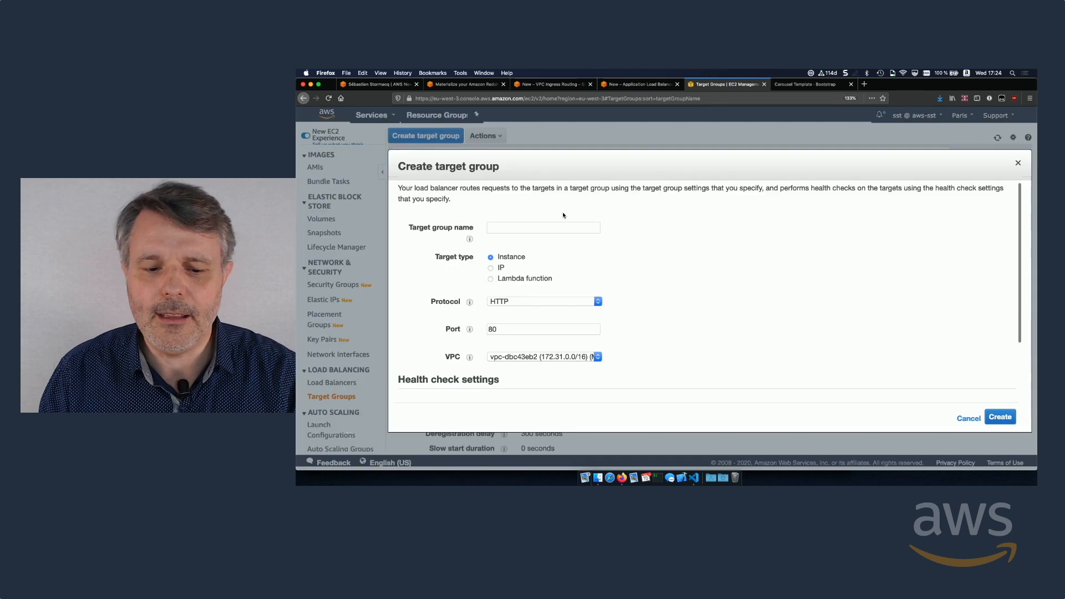
{"action": "type", "text": "blue"}
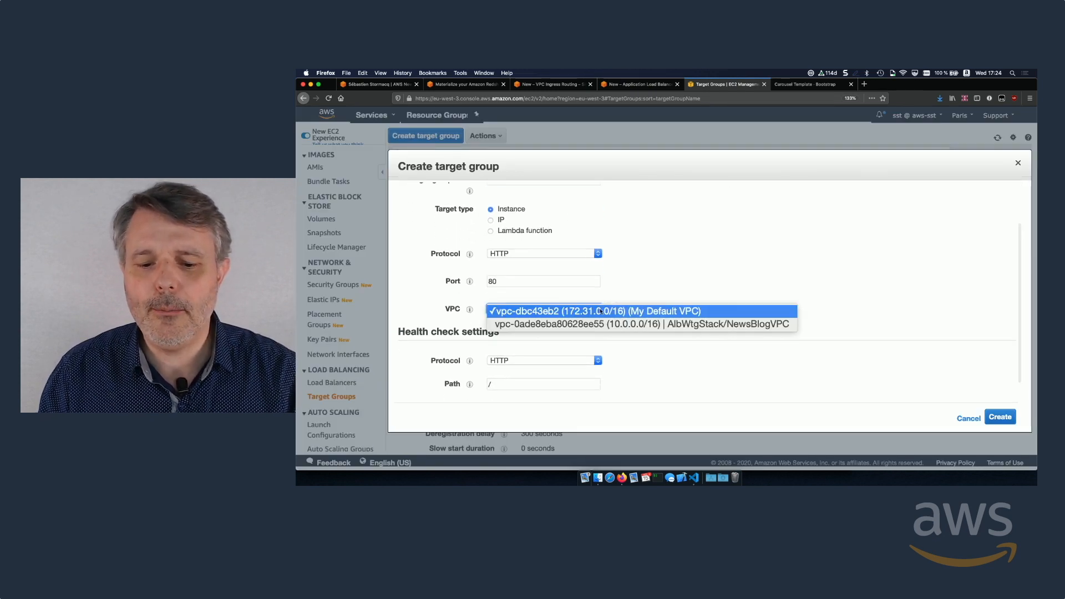
{"action": "left_click", "coordinate": [640, 323]}
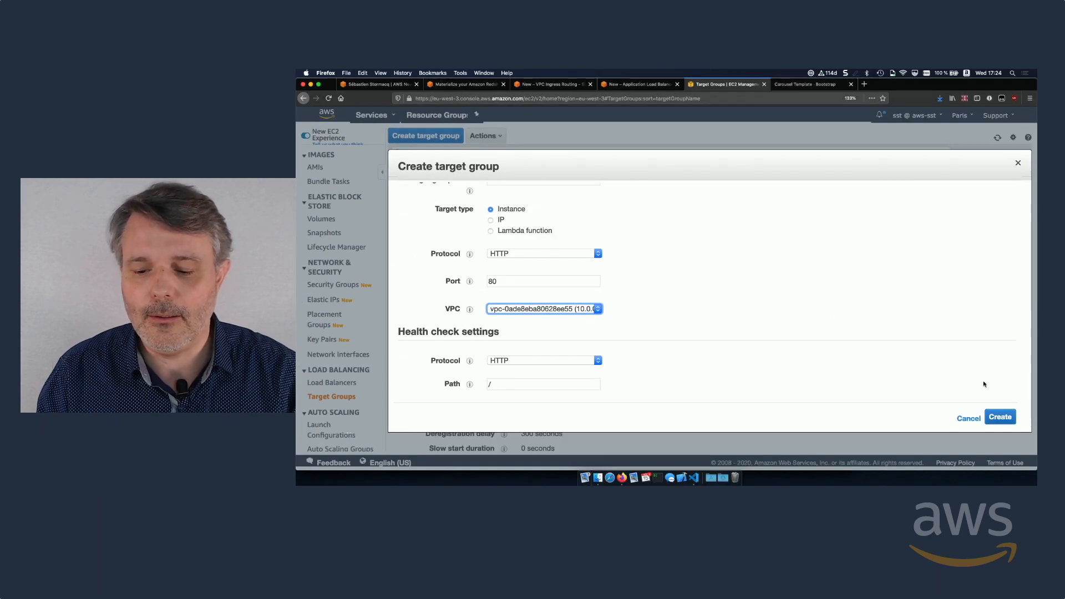
{"action": "left_click", "coordinate": [999, 417]}
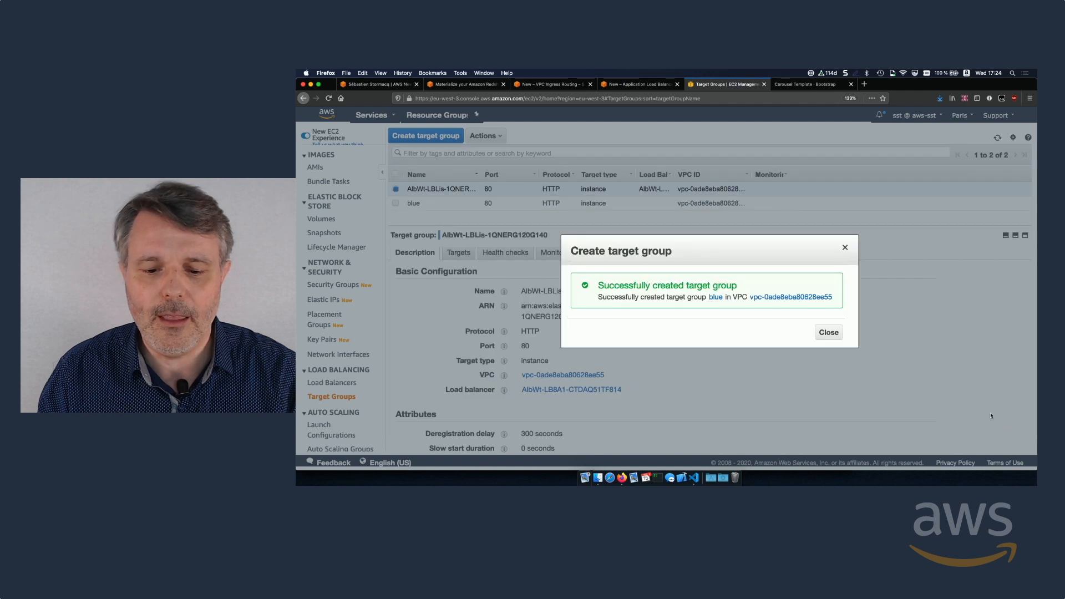
{"action": "left_click", "coordinate": [827, 332]}
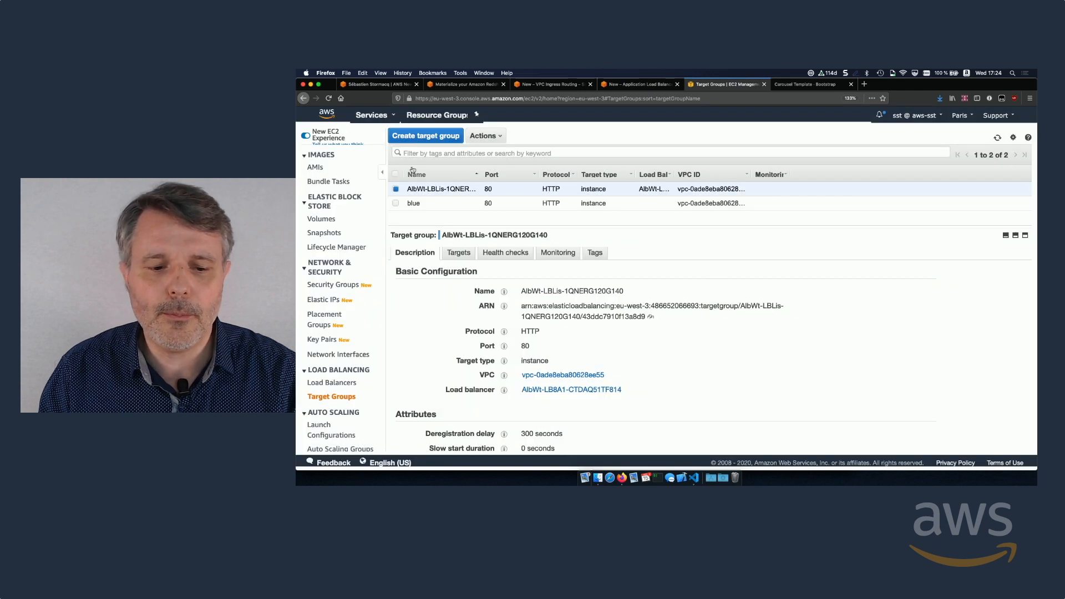
Create another target group named green in the NewsBlogVPC.
{"action": "left_click", "coordinate": [425, 135]}
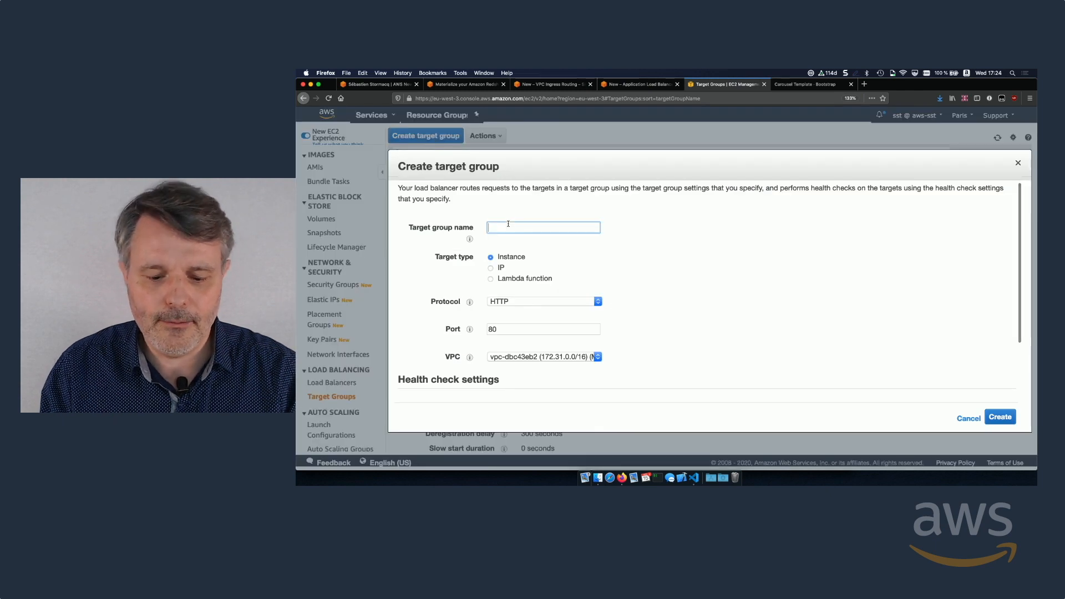
{"action": "type", "text": "green"}
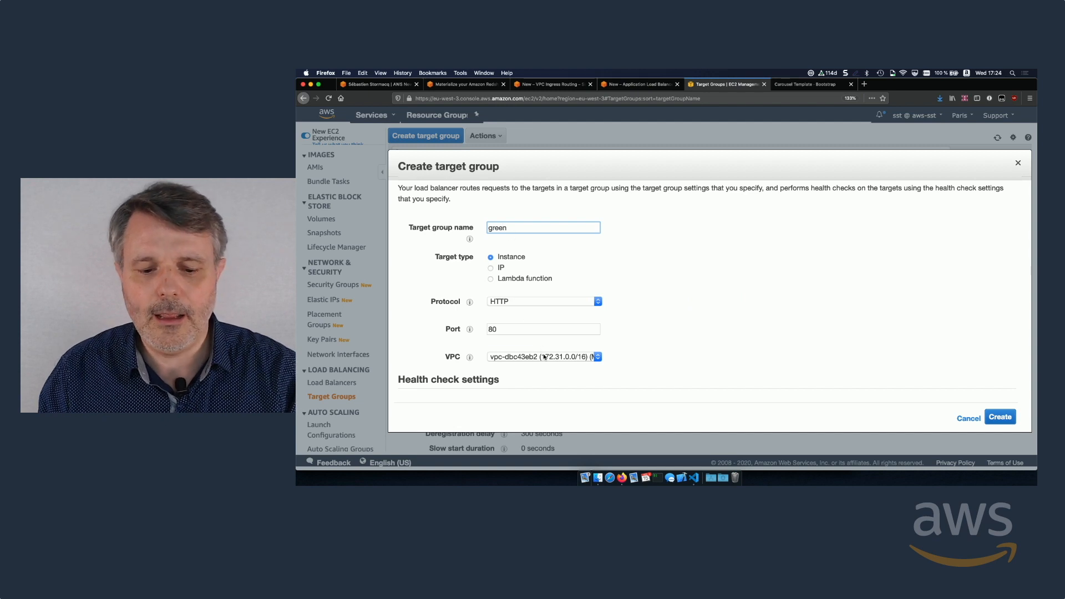
{"action": "left_click", "coordinate": [999, 416]}
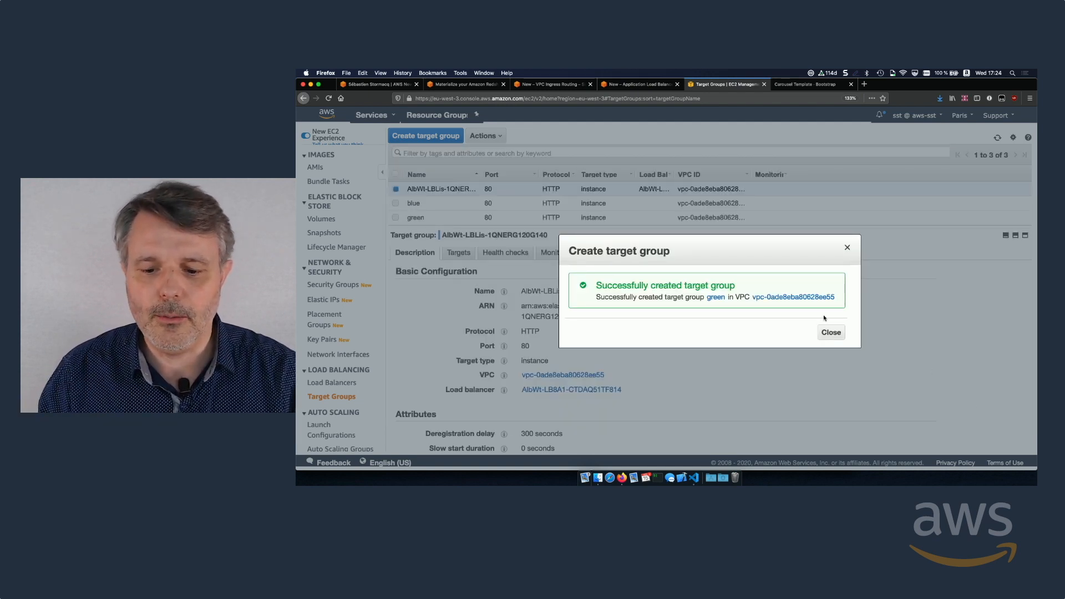
{"action": "left_click", "coordinate": [830, 331]}
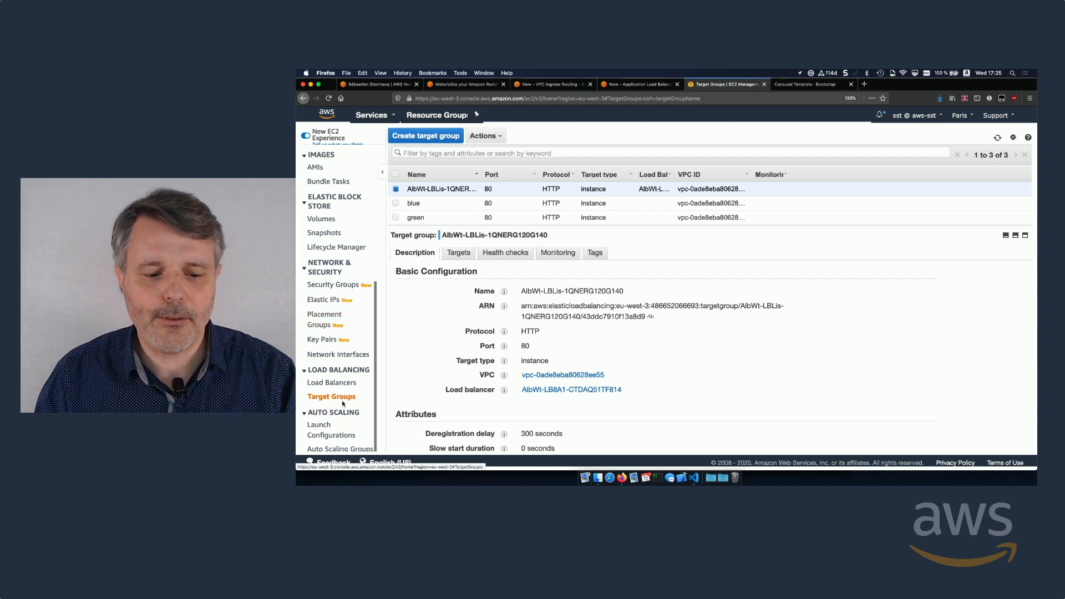
Find the blue Auto Scaling group in the new Auto Scaling console and show its details.
{"action": "left_click", "coordinate": [340, 449]}
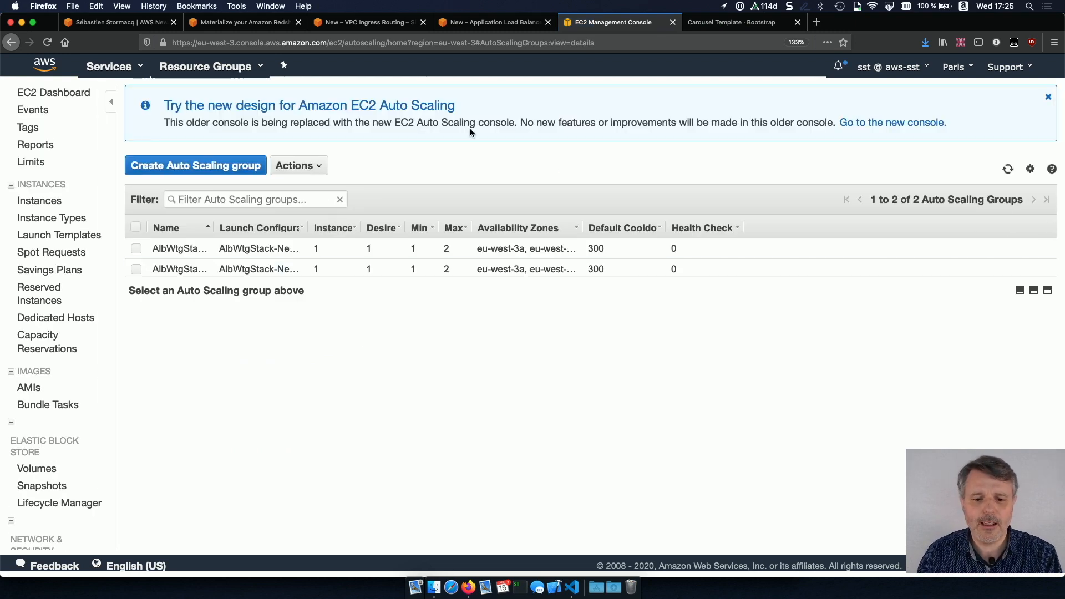
{"action": "left_click", "coordinate": [892, 122]}
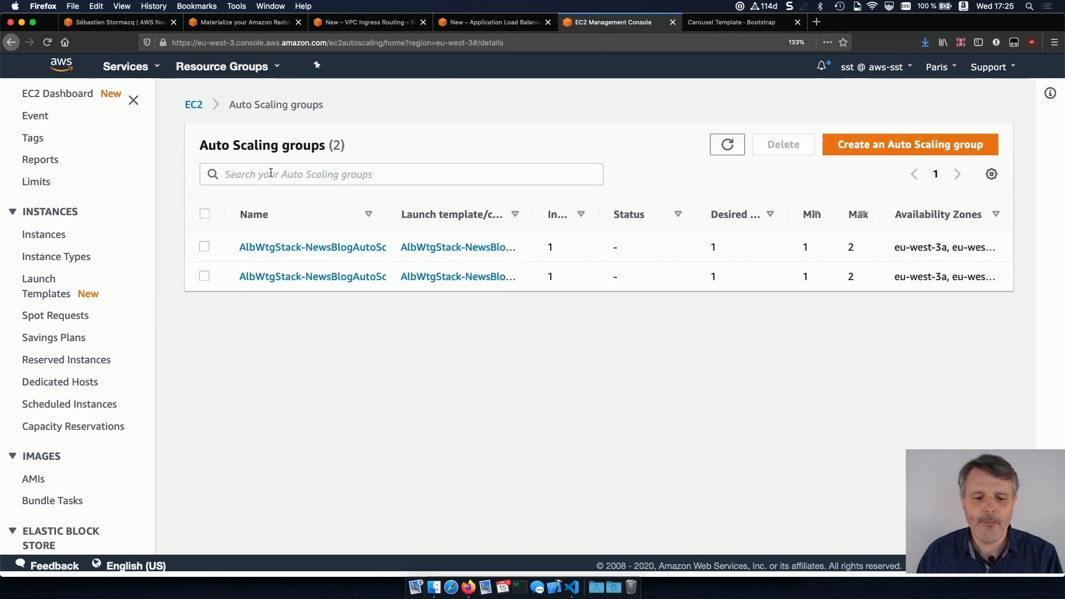
{"action": "type", "text": "blue"}
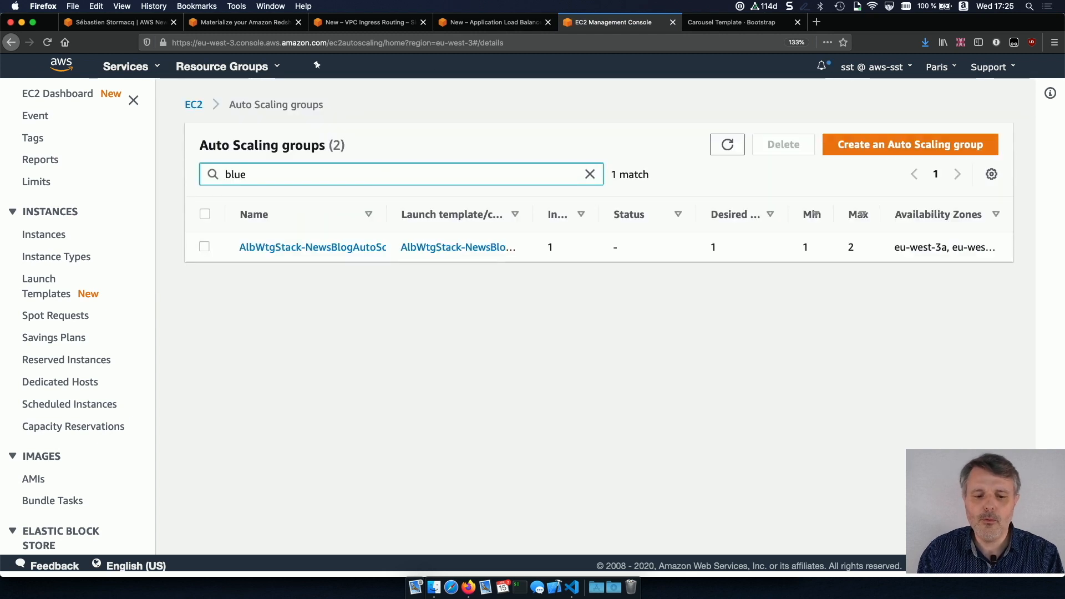
{"action": "left_click", "coordinate": [312, 246]}
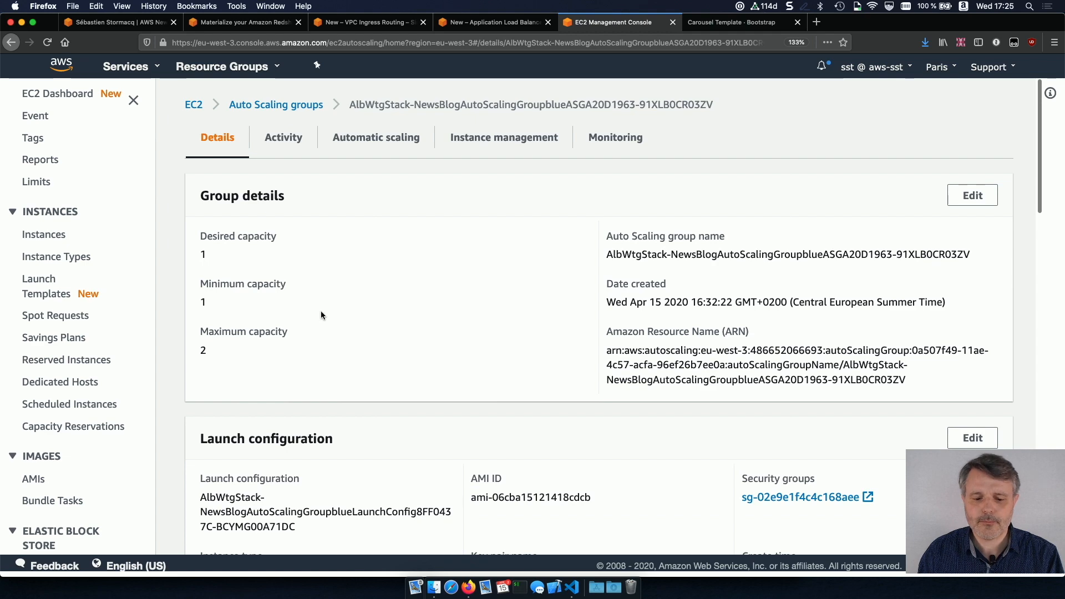
Replace the blue group's original target group with blue and save the load balancing change.
{"action": "scroll", "scroll_direction": "down", "scroll_amount": 3}
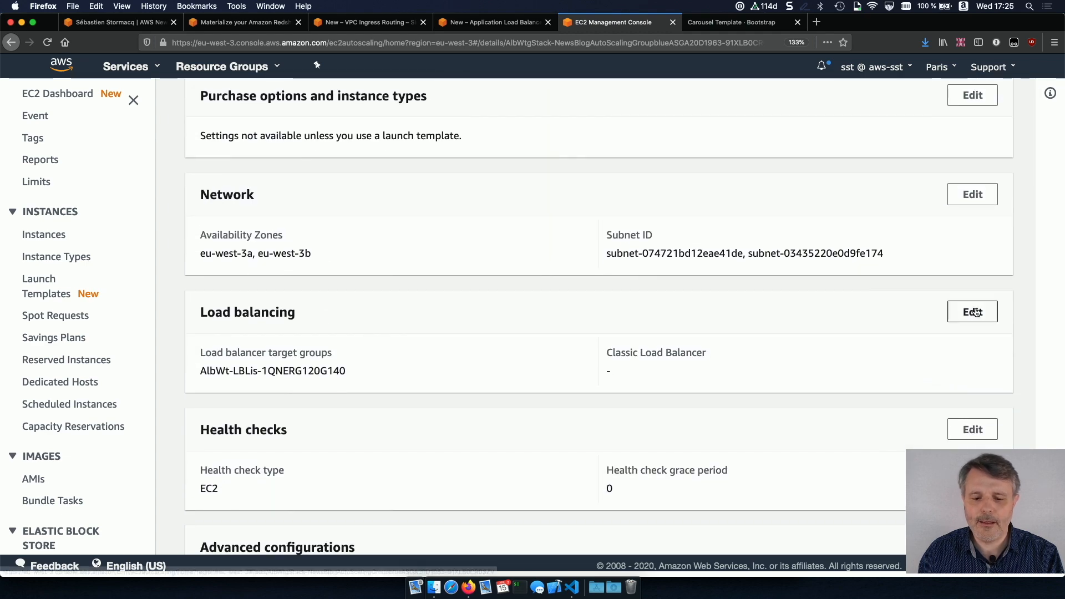
{"action": "left_click", "coordinate": [971, 312]}
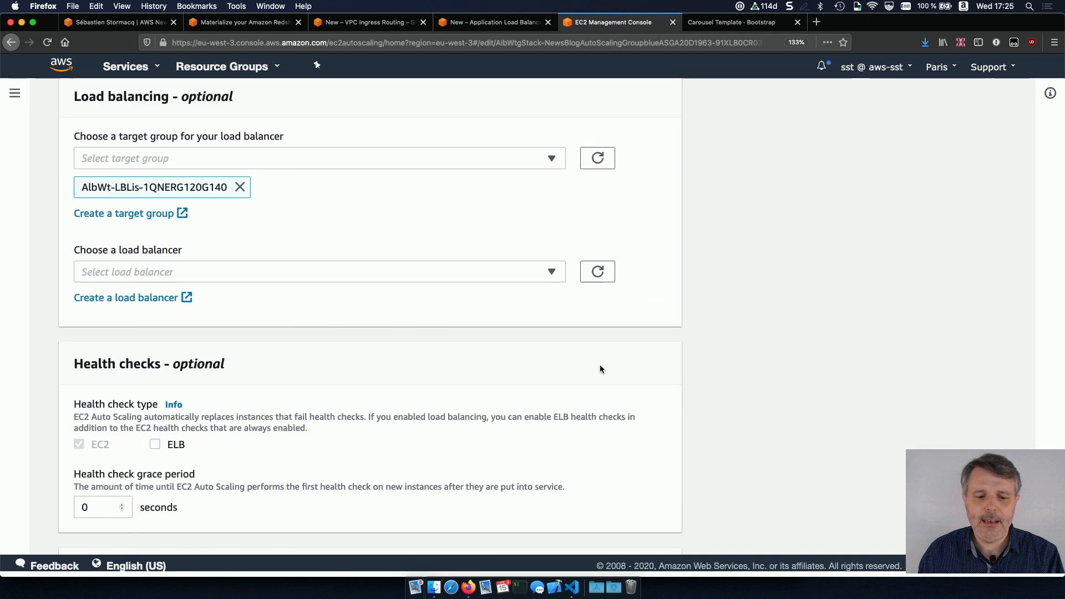
{"action": "scroll", "scroll_direction": "up", "scroll_amount": 3}
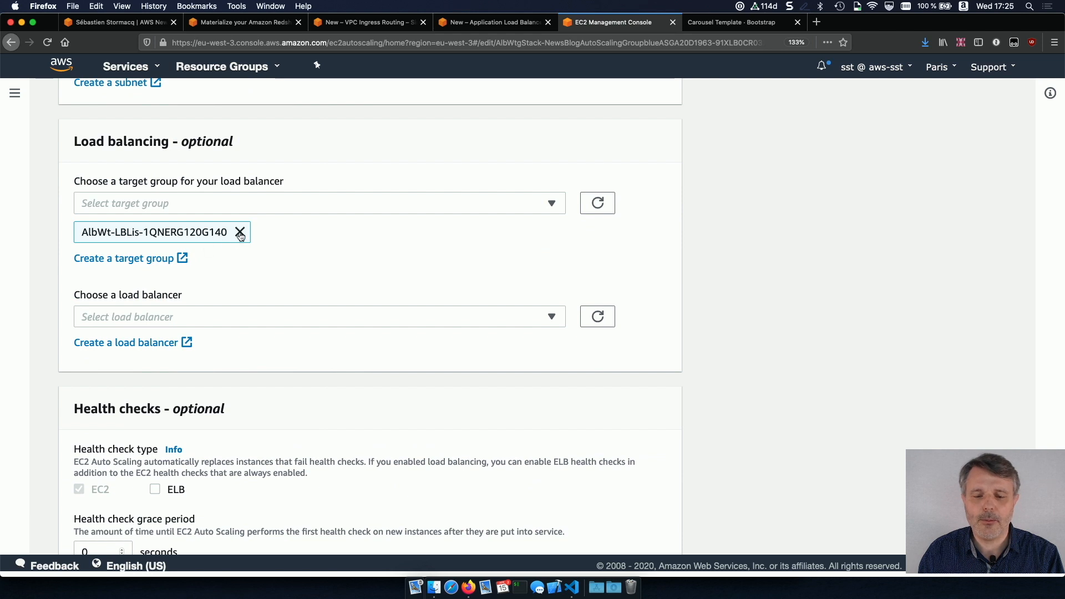
{"action": "left_click", "coordinate": [239, 232]}
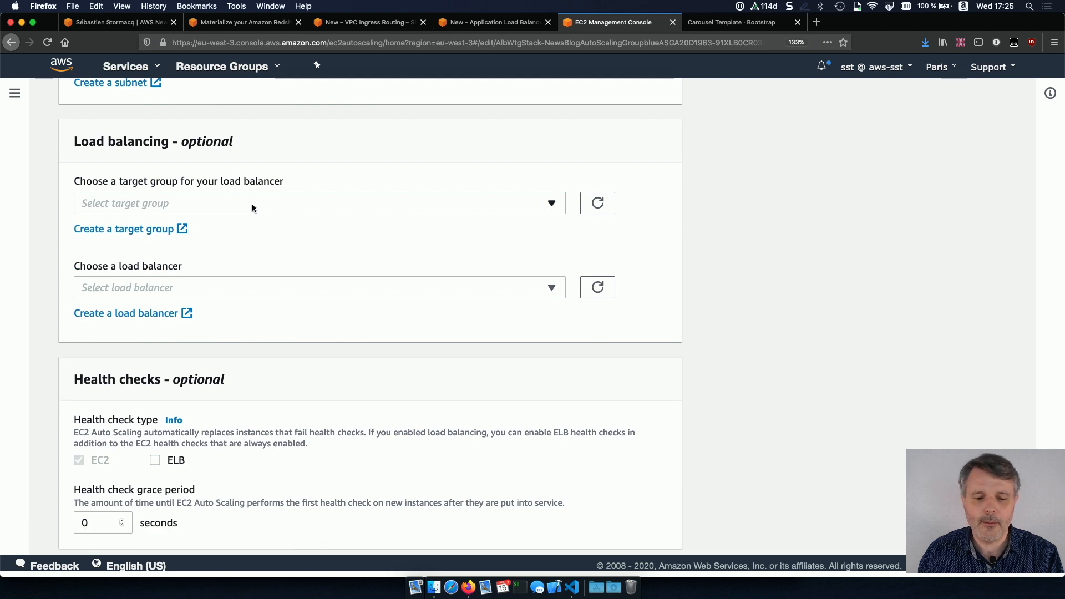
{"action": "type", "text": "blue"}
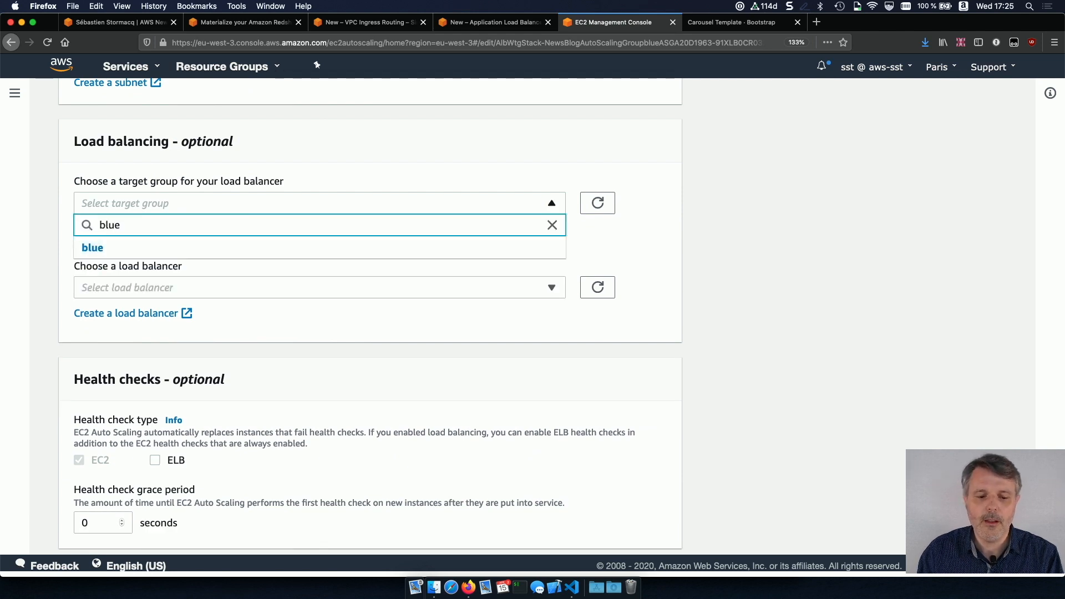
{"action": "mouse_move", "coordinate": [228, 247]}
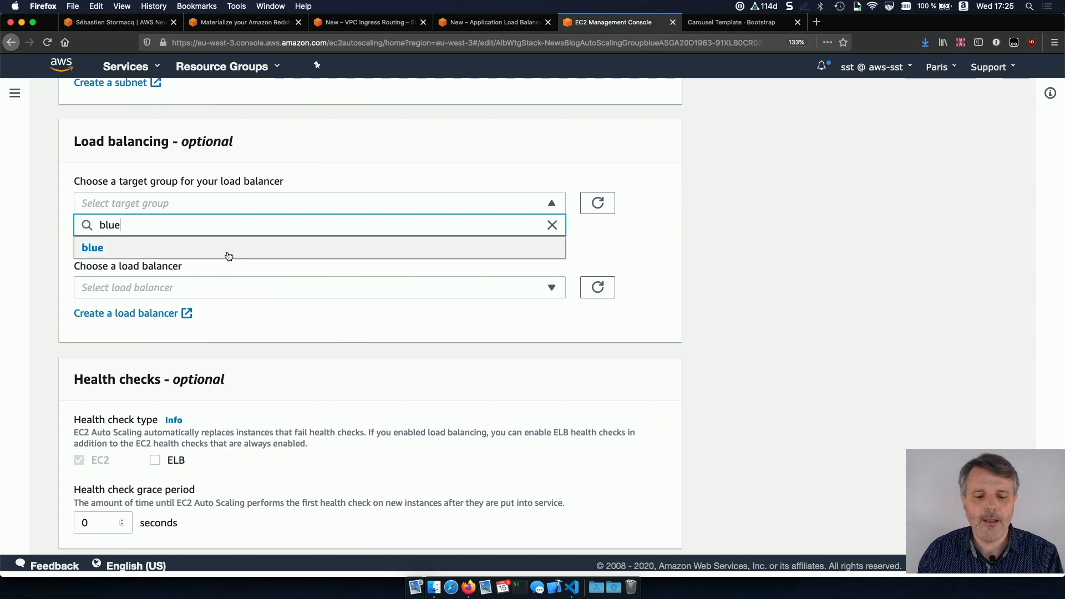
{"action": "scroll", "scroll_direction": "down", "scroll_amount": 3}
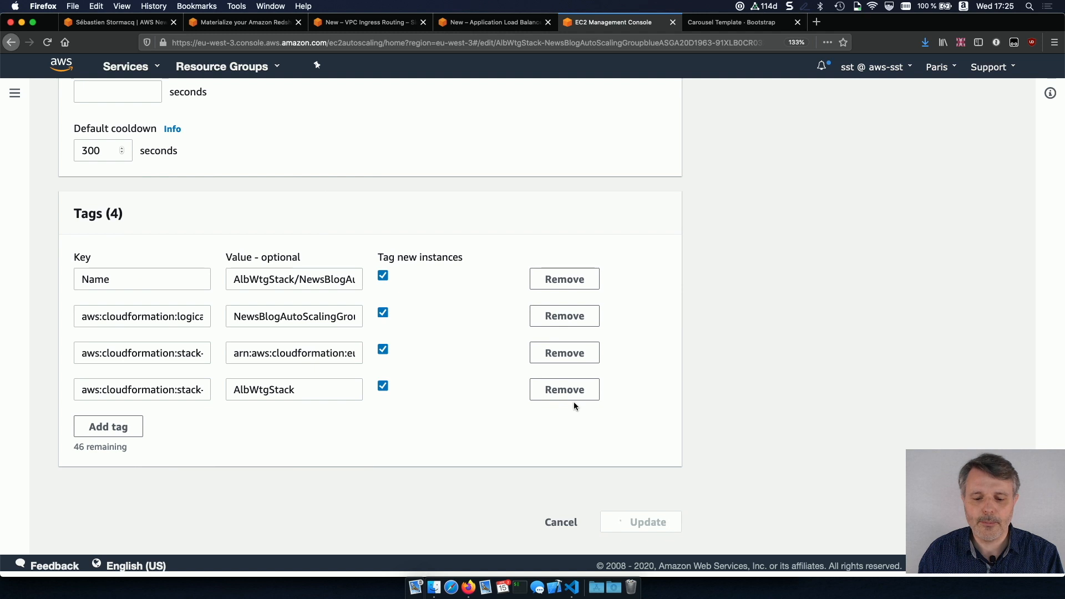
{"action": "left_click", "coordinate": [647, 521]}
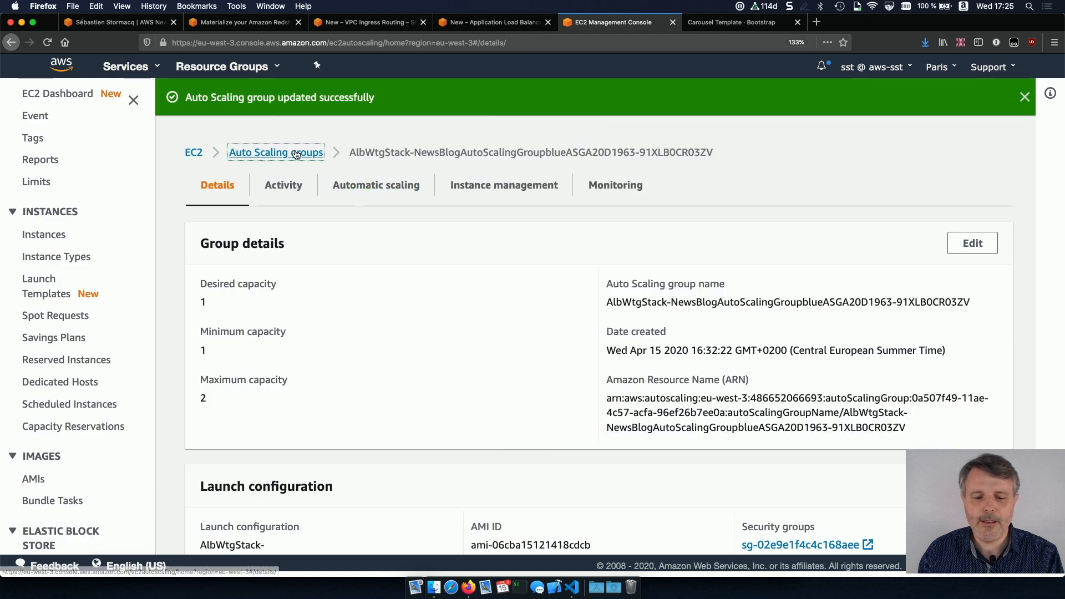
{"action": "left_click", "coordinate": [275, 152]}
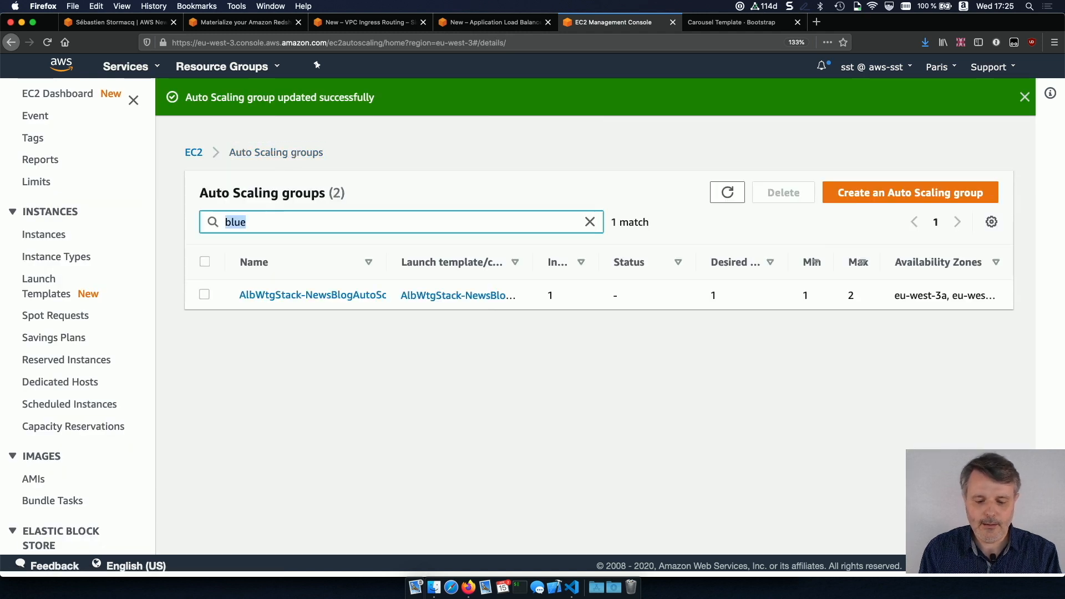
Attach the green target group to the green Auto Scaling group and save the change.
{"action": "left_click", "coordinate": [313, 295]}
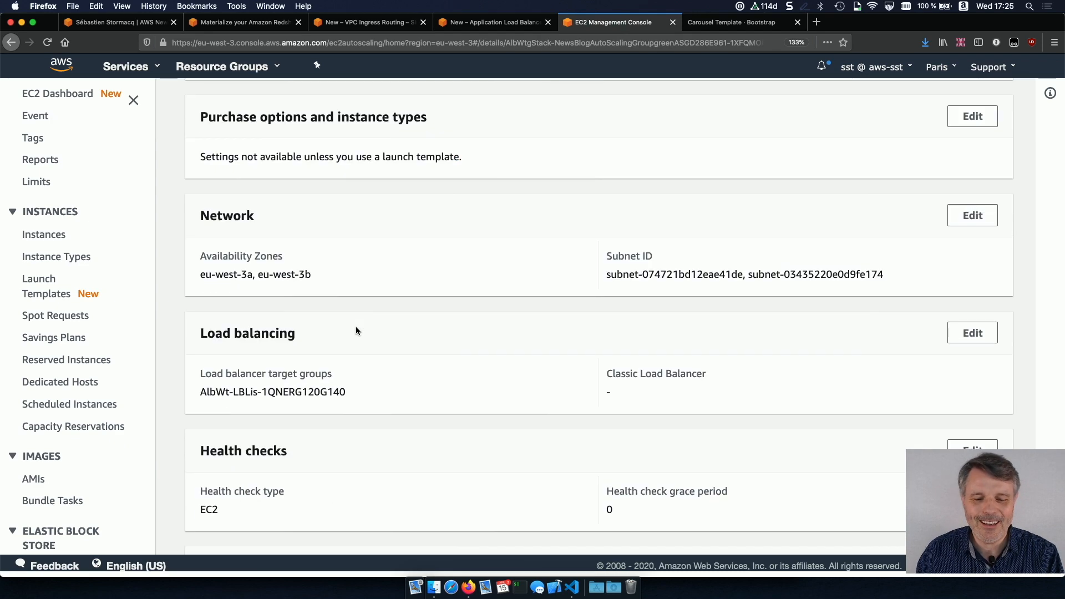
{"action": "scroll", "scroll_direction": "down", "scroll_amount": 3}
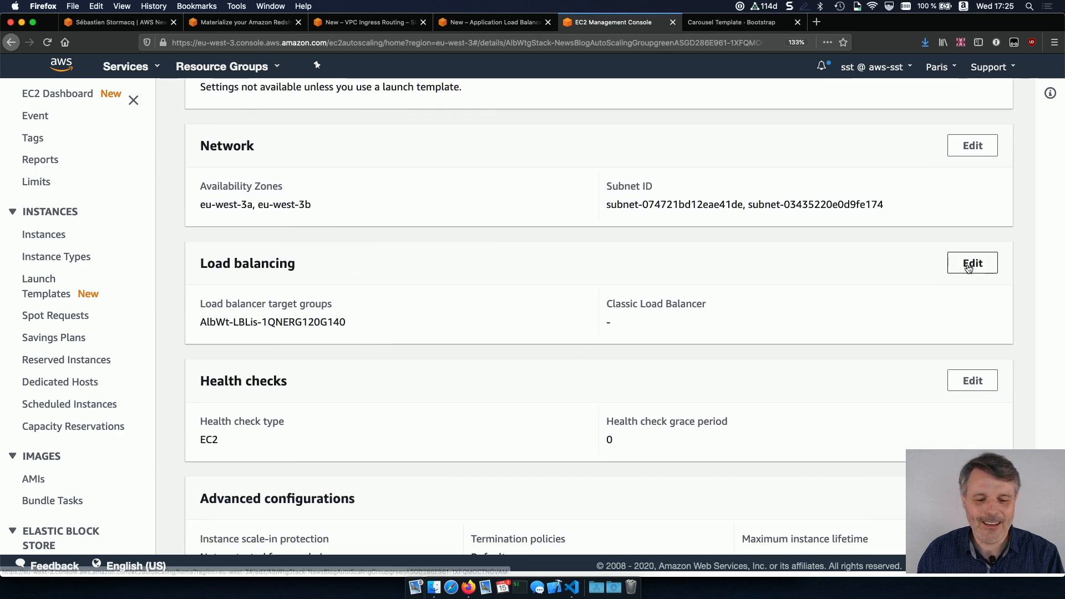
{"action": "left_click", "coordinate": [971, 263]}
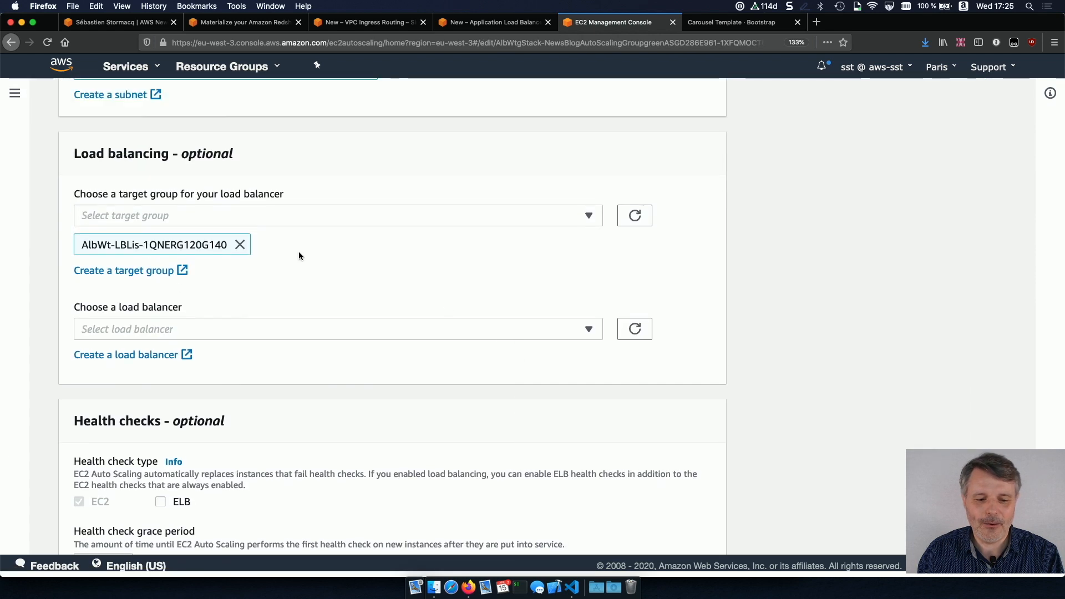
{"action": "left_click", "coordinate": [338, 215]}
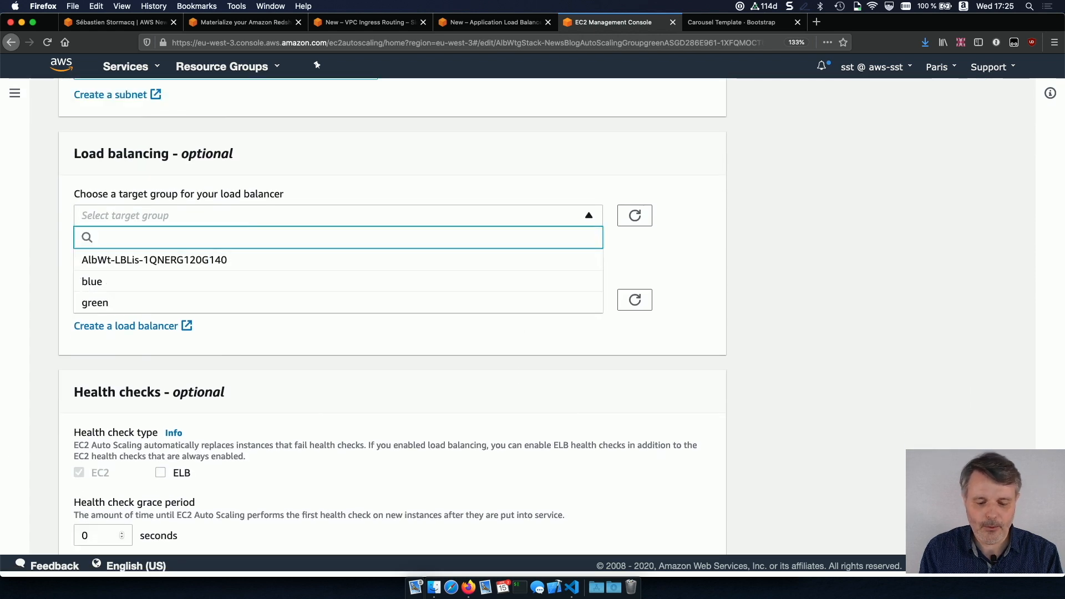
{"action": "left_click", "coordinate": [94, 301]}
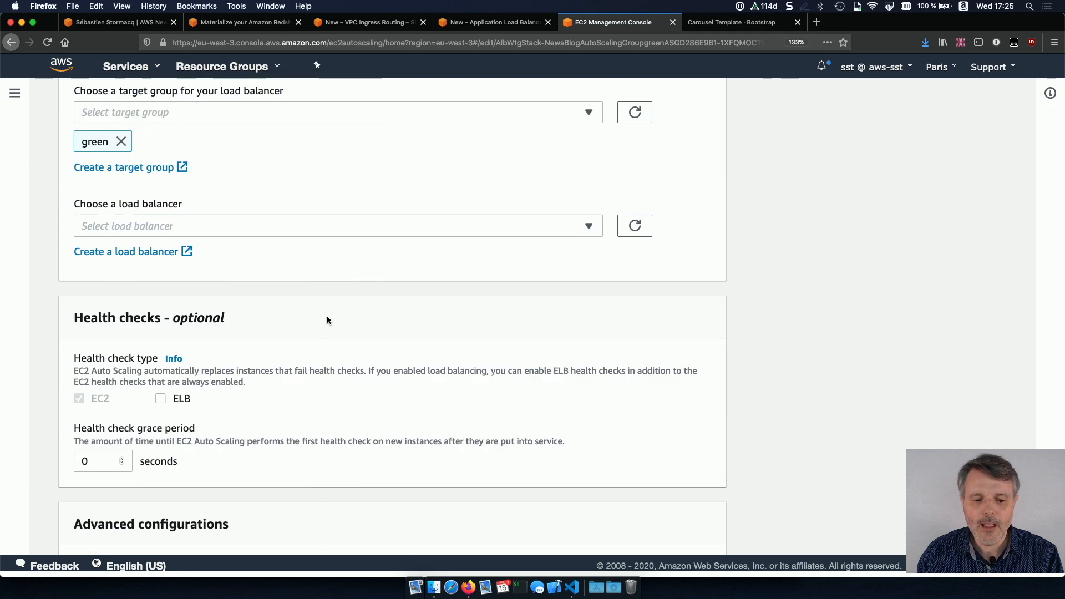
{"action": "scroll", "scroll_direction": "down", "scroll_amount": 3}
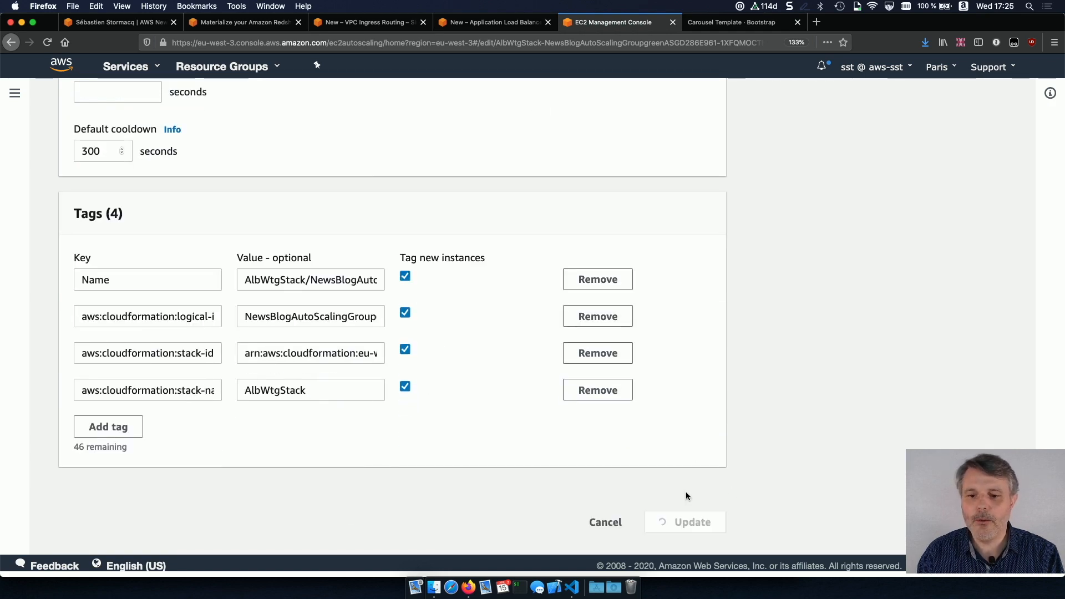
{"action": "left_click", "coordinate": [684, 521]}
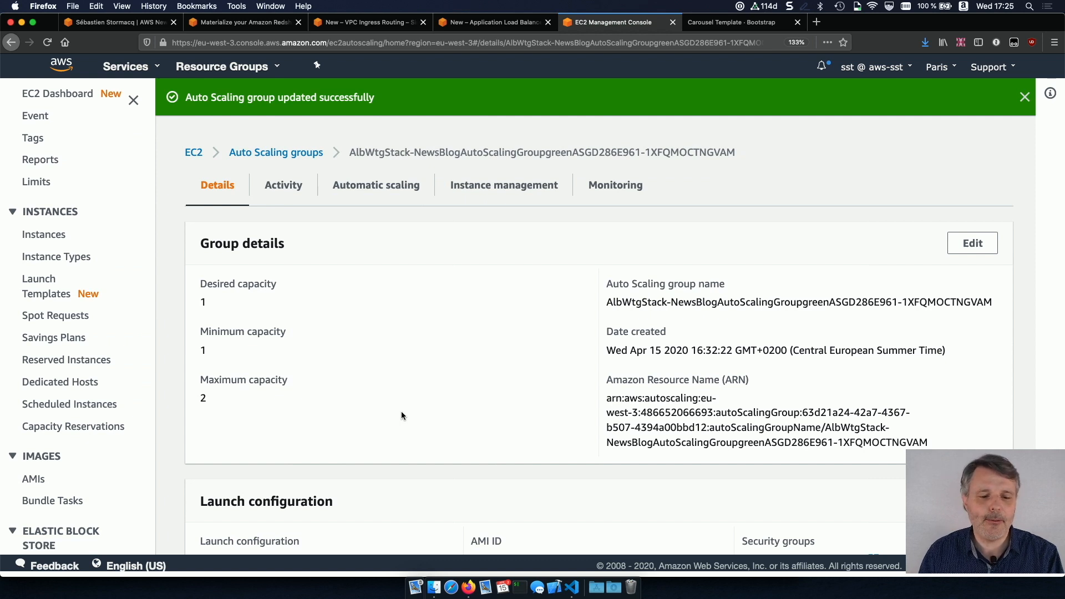
Check the registered targets of the blue and green target groups; blue has one instance, green none.
{"action": "scroll", "scroll_direction": "down", "scroll_amount": 3}
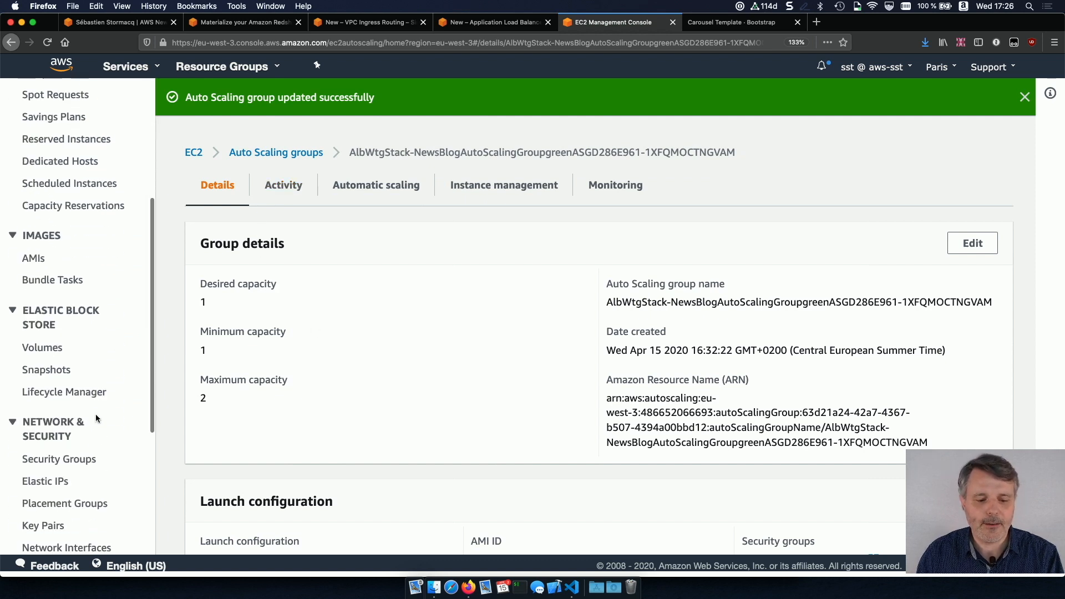
{"action": "scroll", "scroll_direction": "down", "scroll_amount": 3}
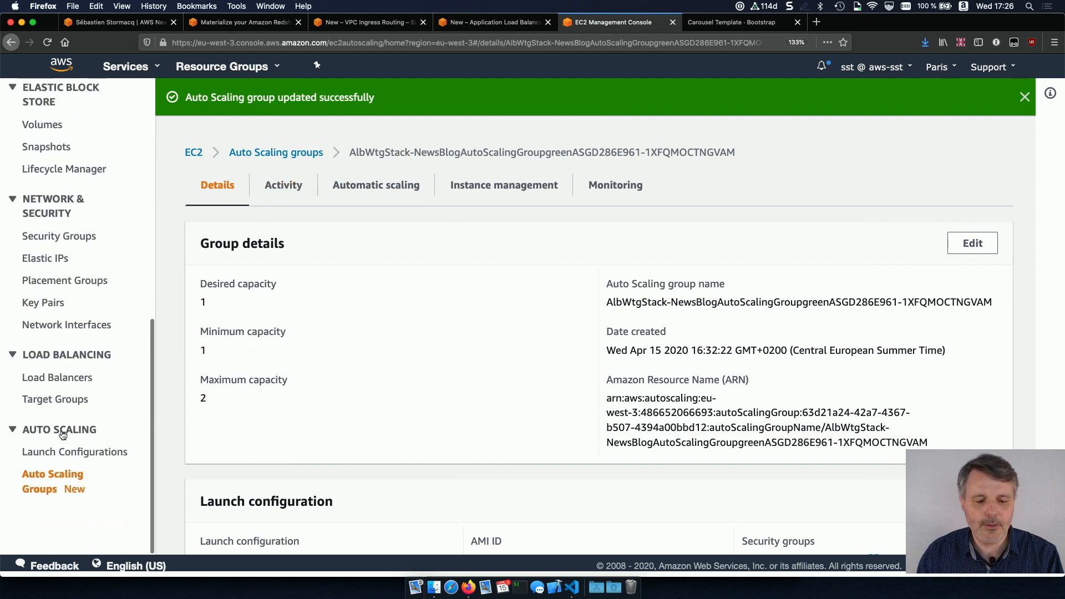
{"action": "left_click", "coordinate": [55, 398]}
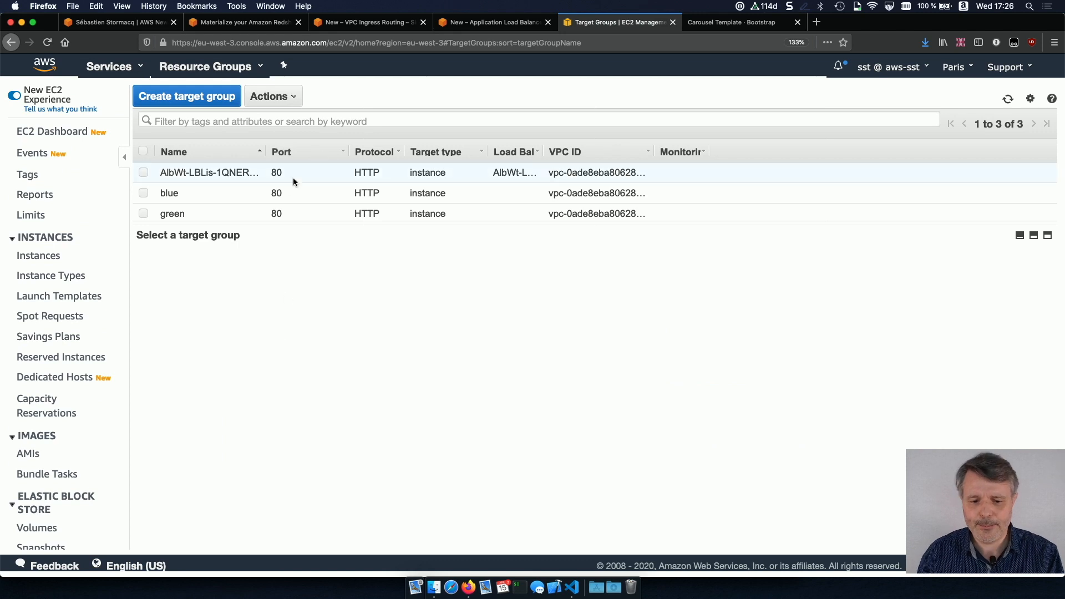
{"action": "left_click", "coordinate": [169, 193]}
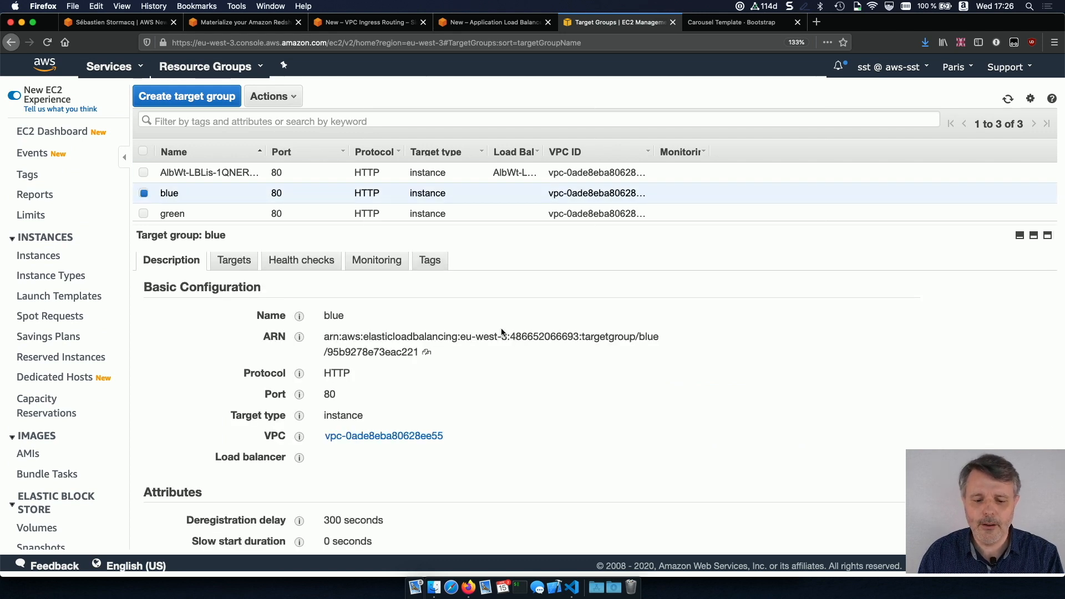
{"action": "mouse_move", "coordinate": [234, 260]}
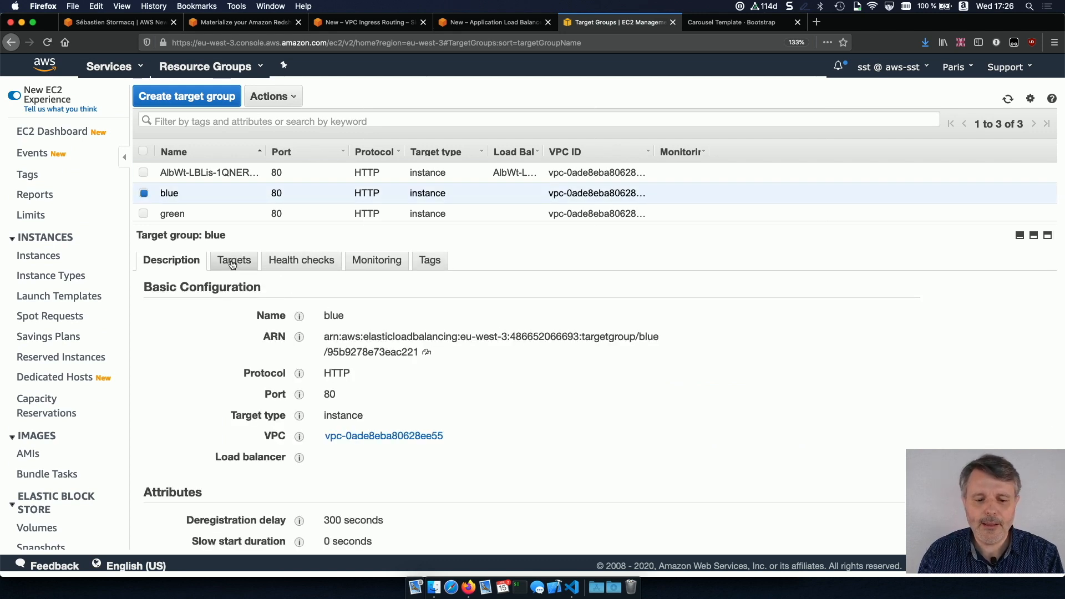
{"action": "left_click", "coordinate": [234, 260]}
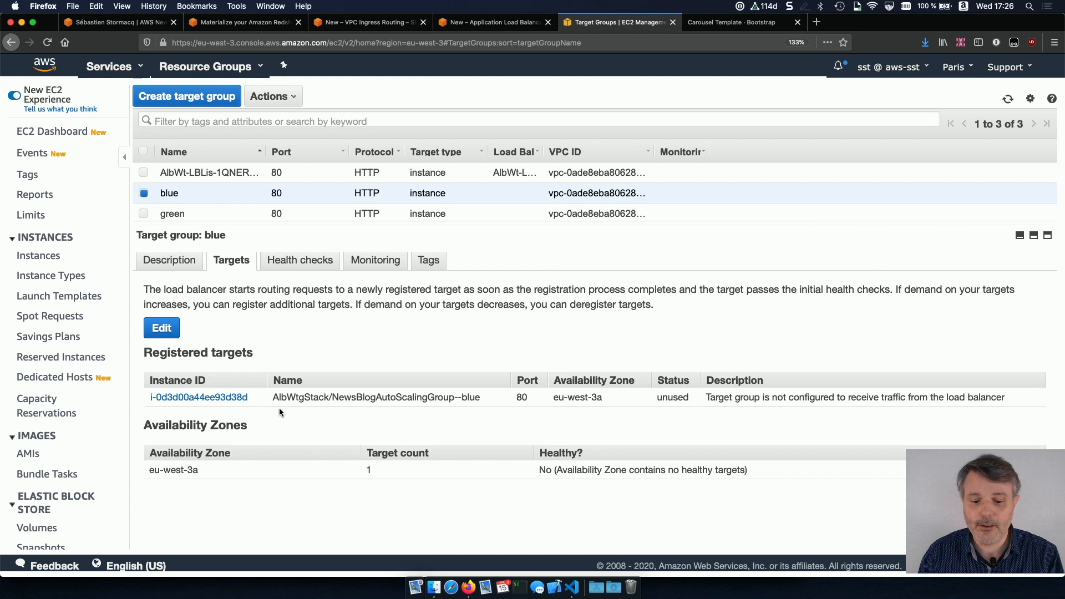
{"action": "left_click", "coordinate": [172, 213]}
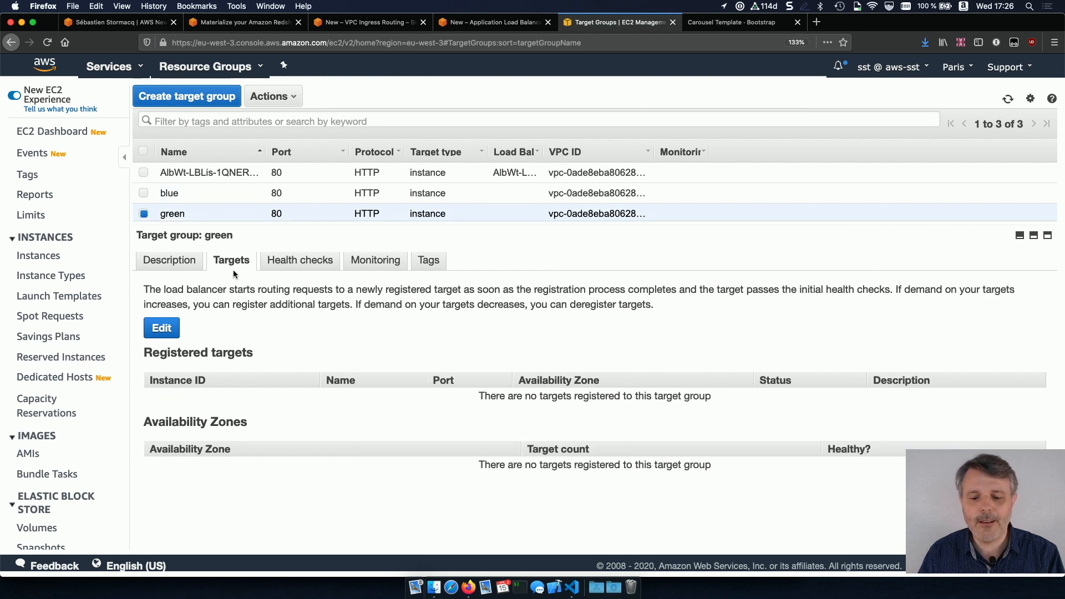
{"action": "left_click", "coordinate": [1008, 99]}
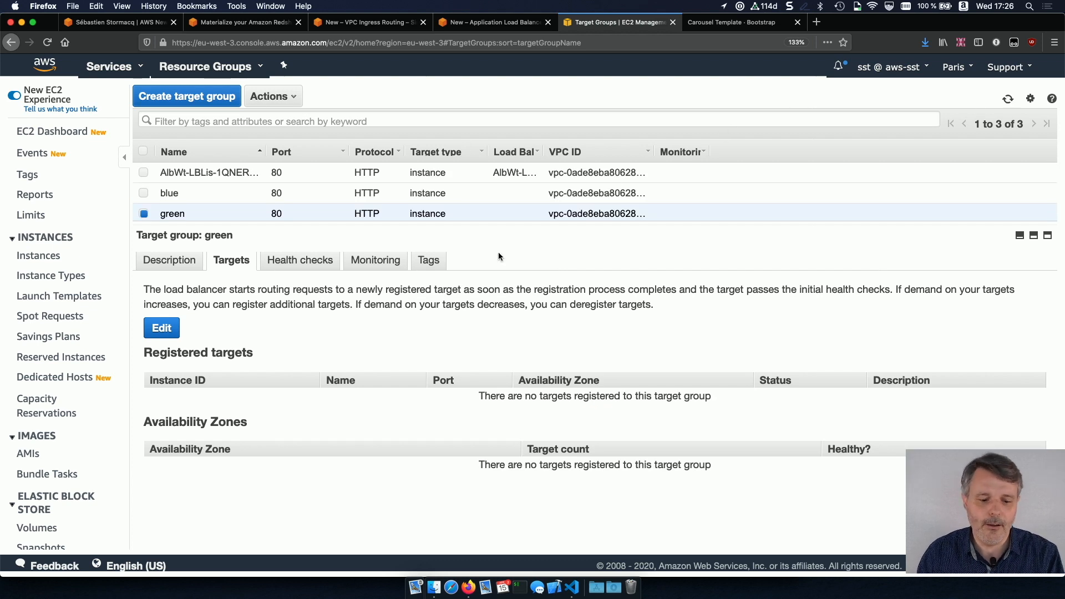
{"action": "mouse_move", "coordinate": [284, 404]}
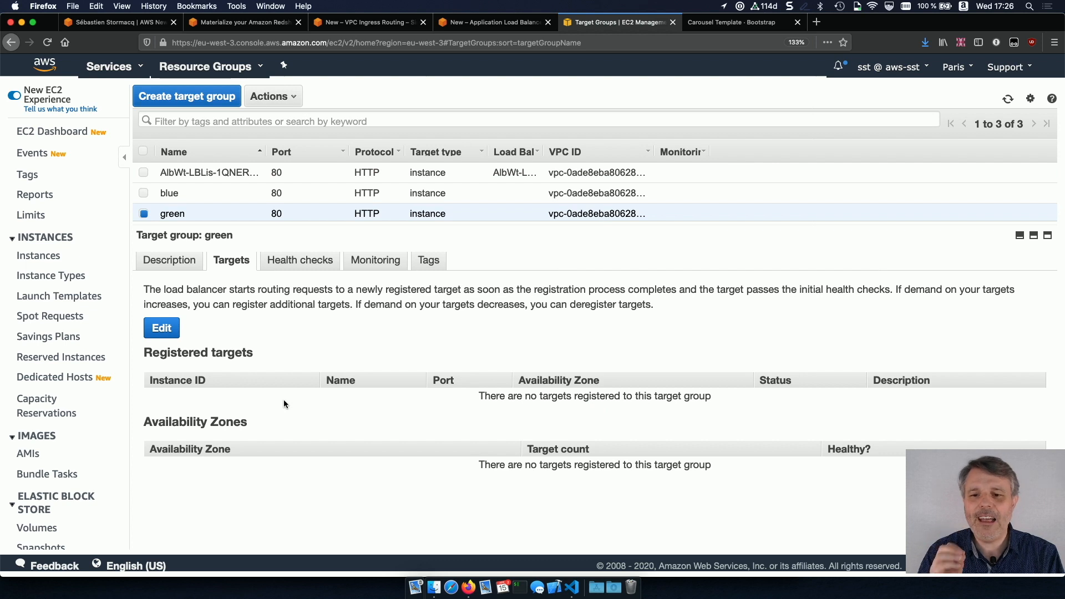
{"action": "mouse_move", "coordinate": [129, 407]}
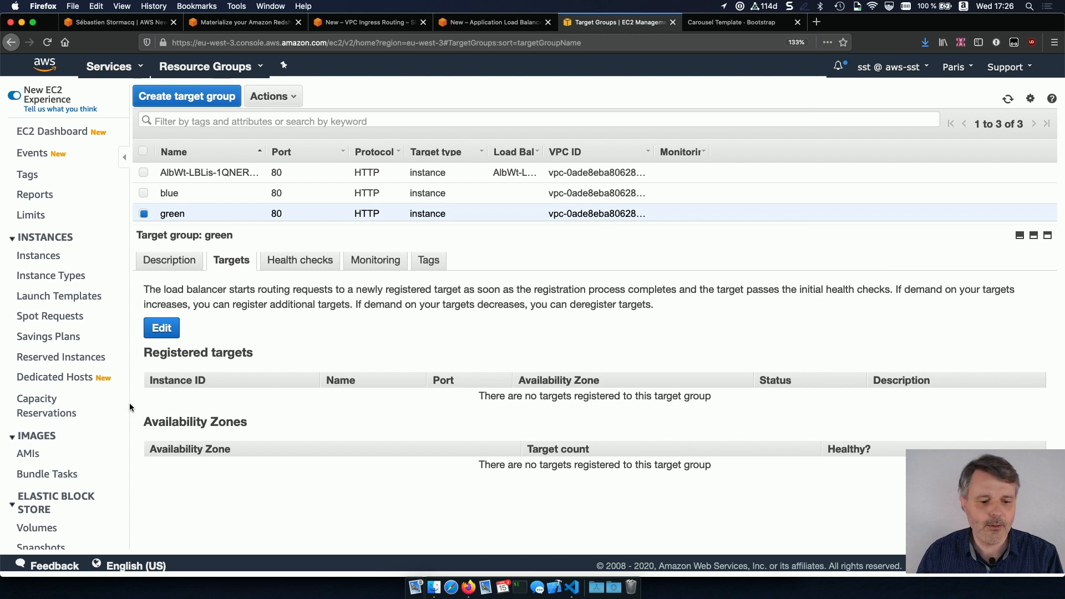
{"action": "scroll", "scroll_direction": "down", "scroll_amount": 3}
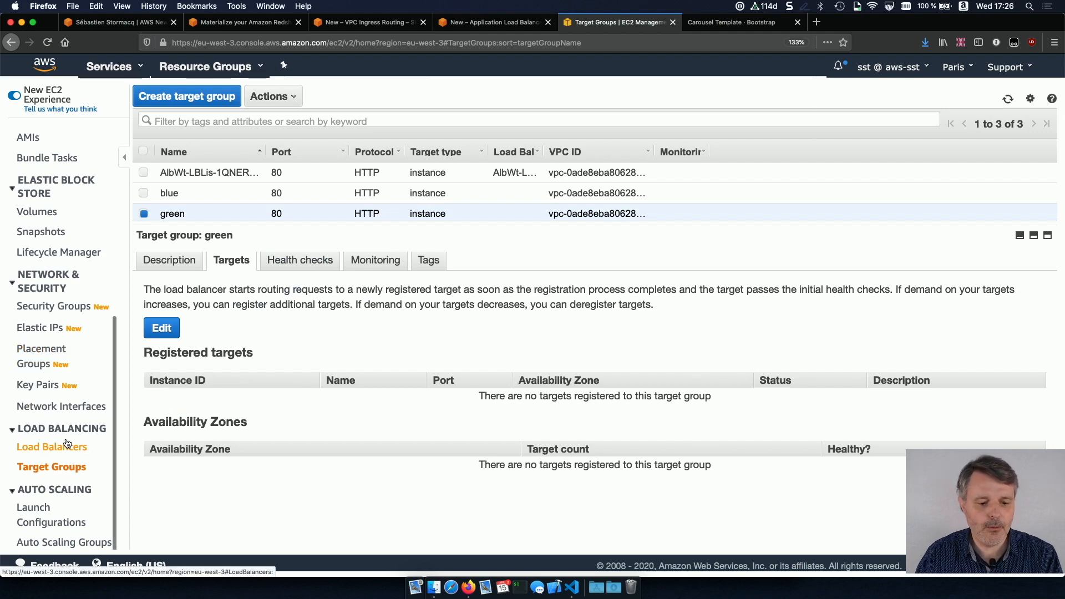
View the load balancer's HTTP : 80 listener rules, forwarding 100% to the original group.
{"action": "left_click", "coordinate": [53, 446]}
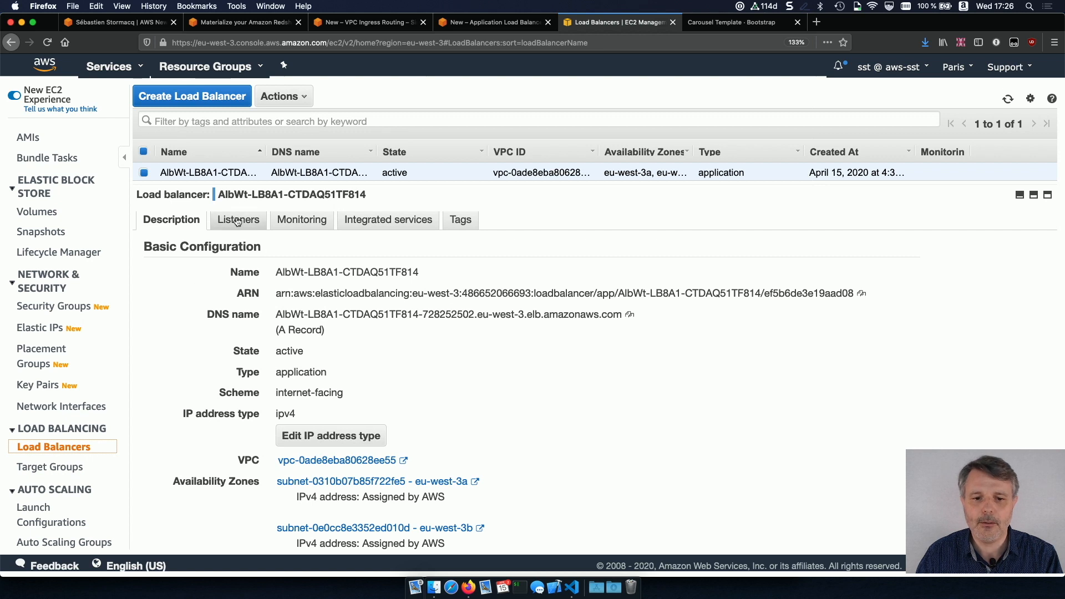
{"action": "left_click", "coordinate": [237, 219]}
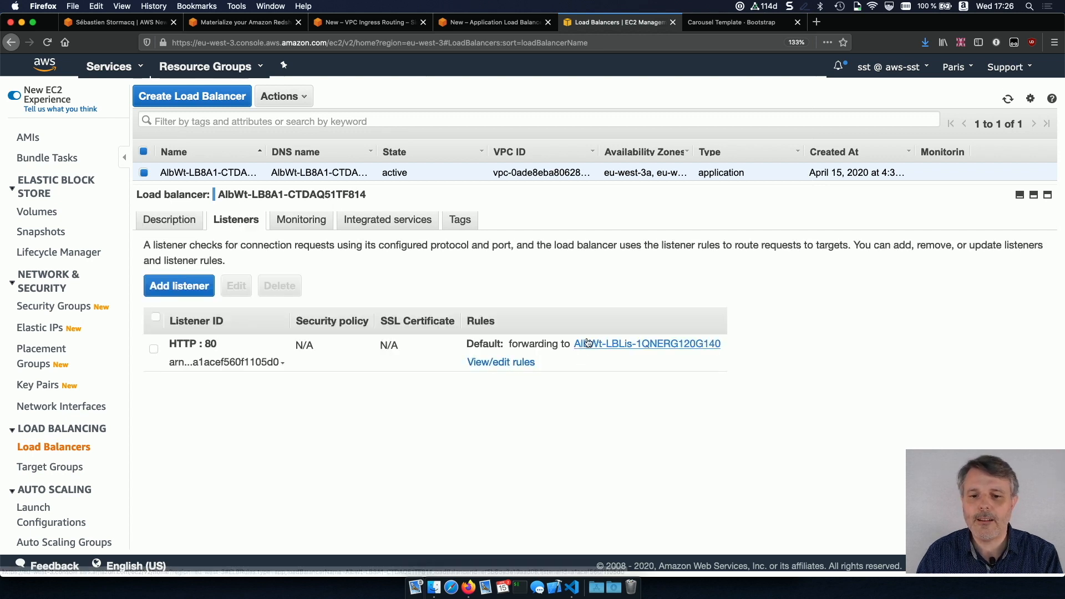
{"action": "mouse_move", "coordinate": [578, 353]}
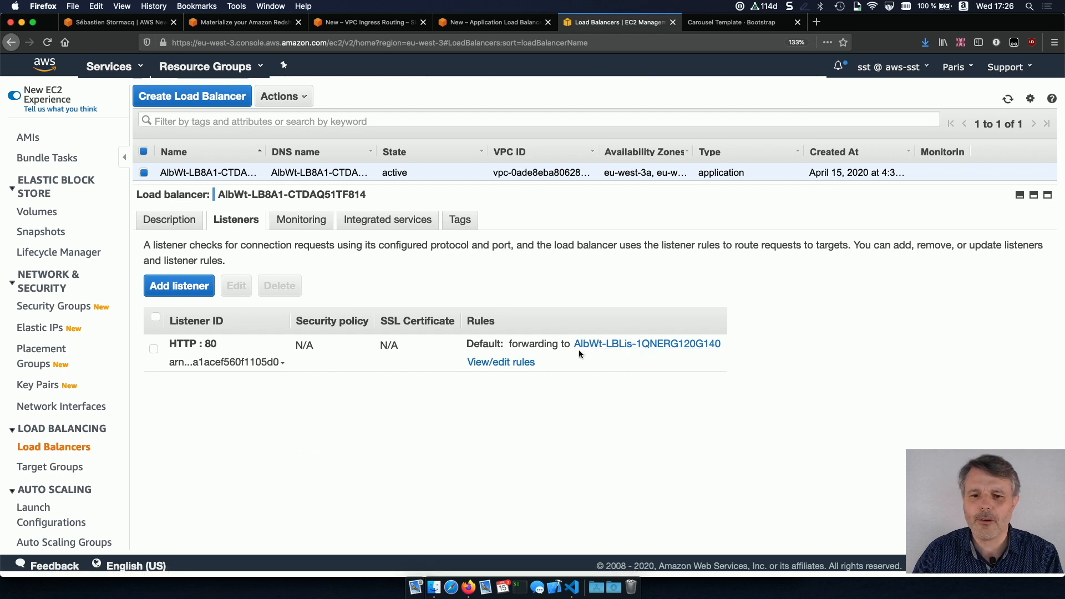
{"action": "left_click", "coordinate": [500, 362]}
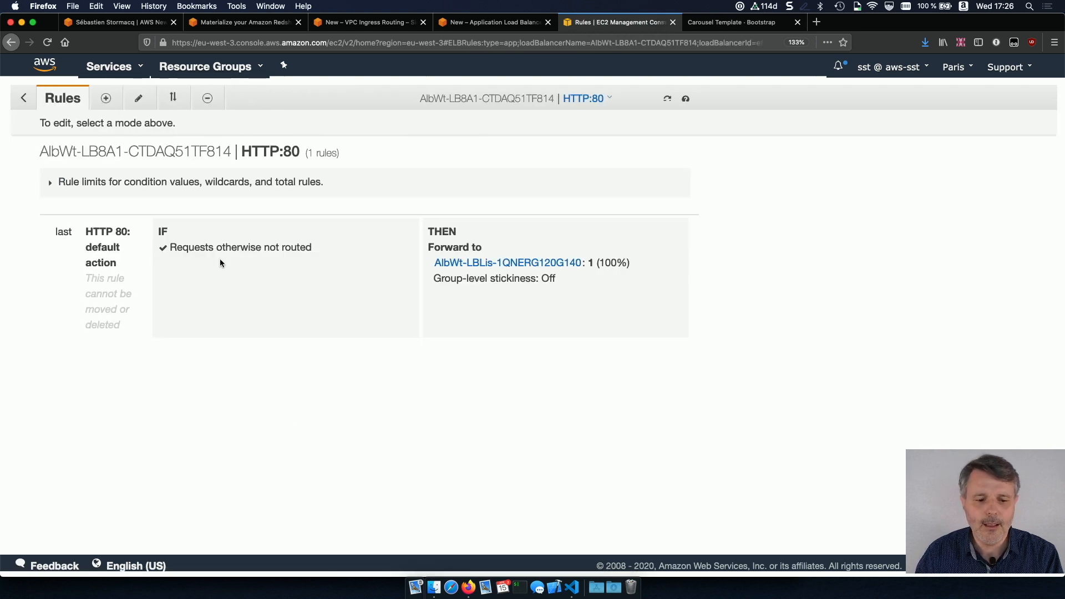
Edit the default rule to forward to blue with weight 80 and green with weight 20, then update it.
{"action": "left_click", "coordinate": [138, 98]}
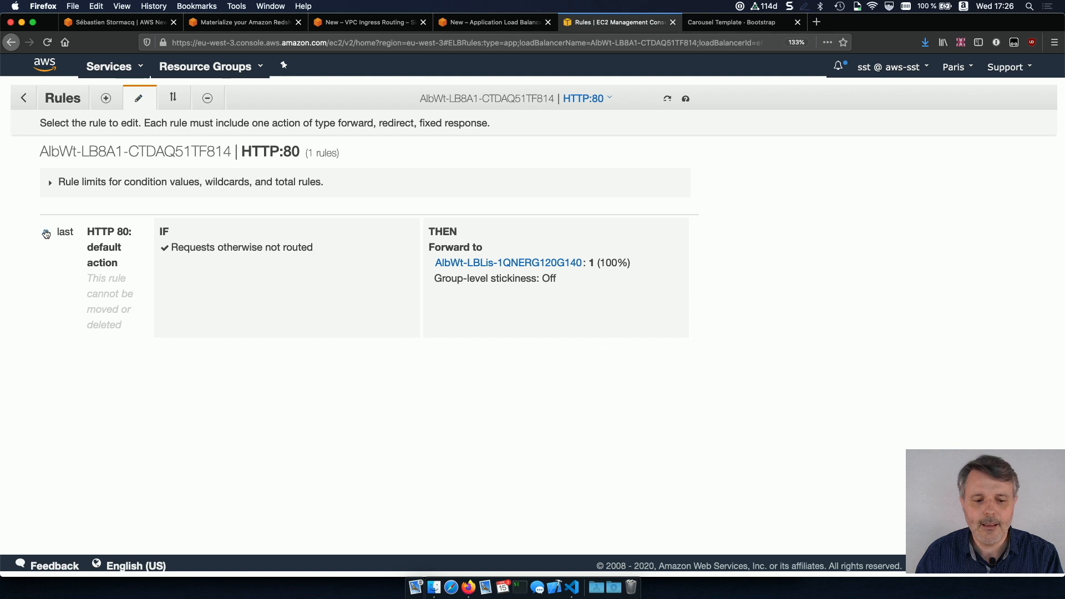
{"action": "left_click", "coordinate": [139, 97]}
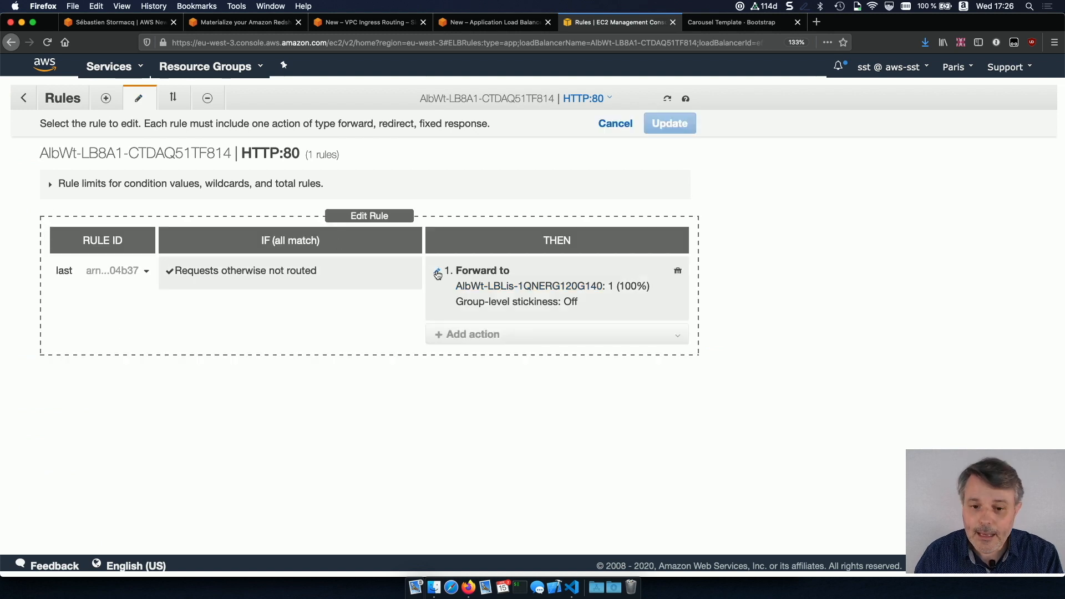
{"action": "left_click", "coordinate": [437, 270]}
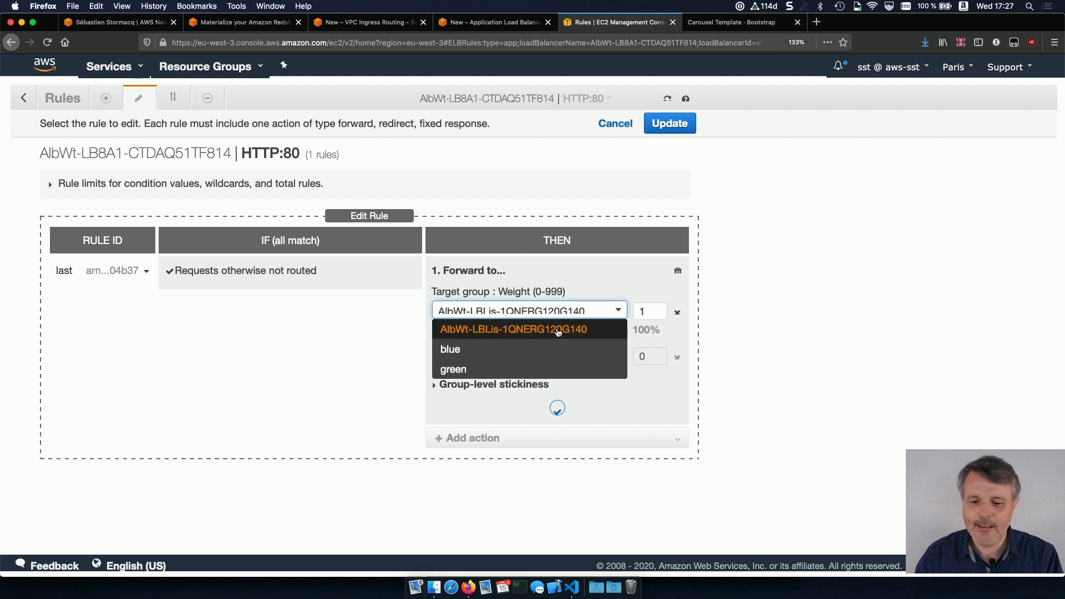
{"action": "left_click", "coordinate": [449, 349]}
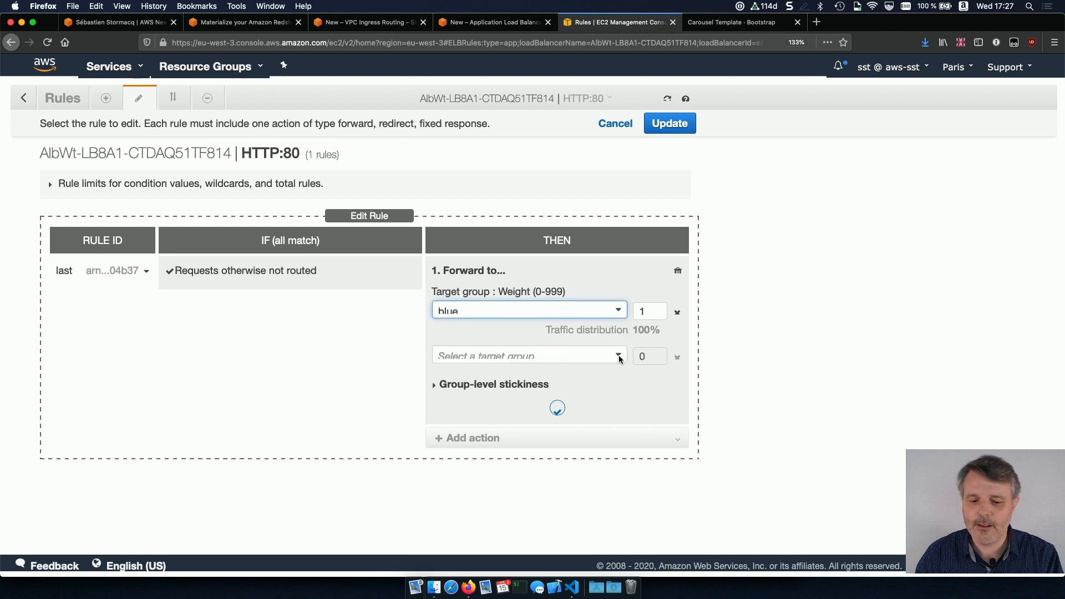
{"action": "left_click", "coordinate": [530, 355]}
{"action": "type", "text": "80"}
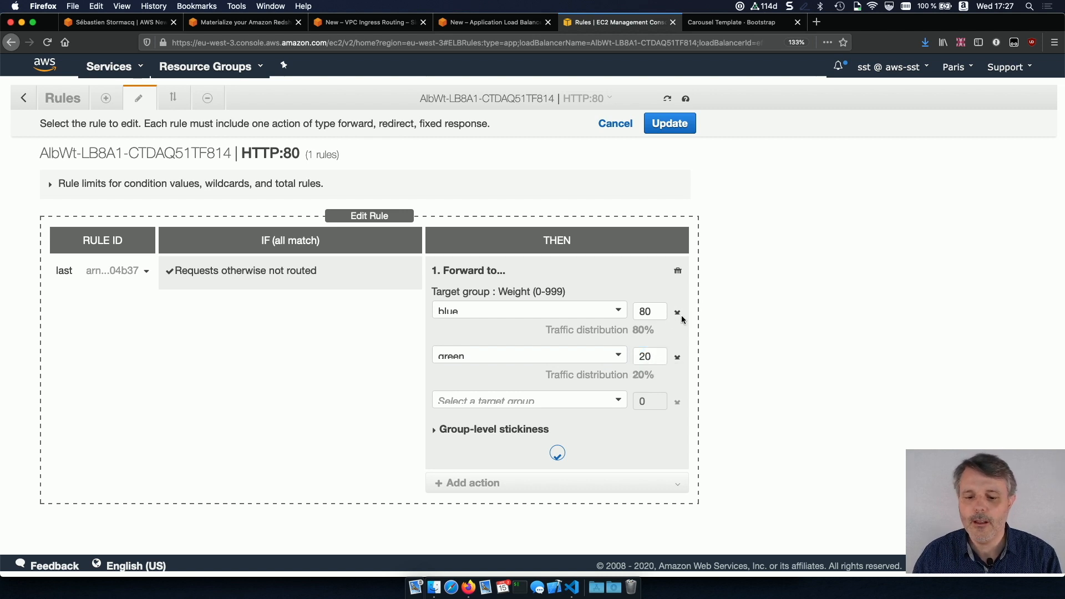
{"action": "left_click", "coordinate": [649, 311]}
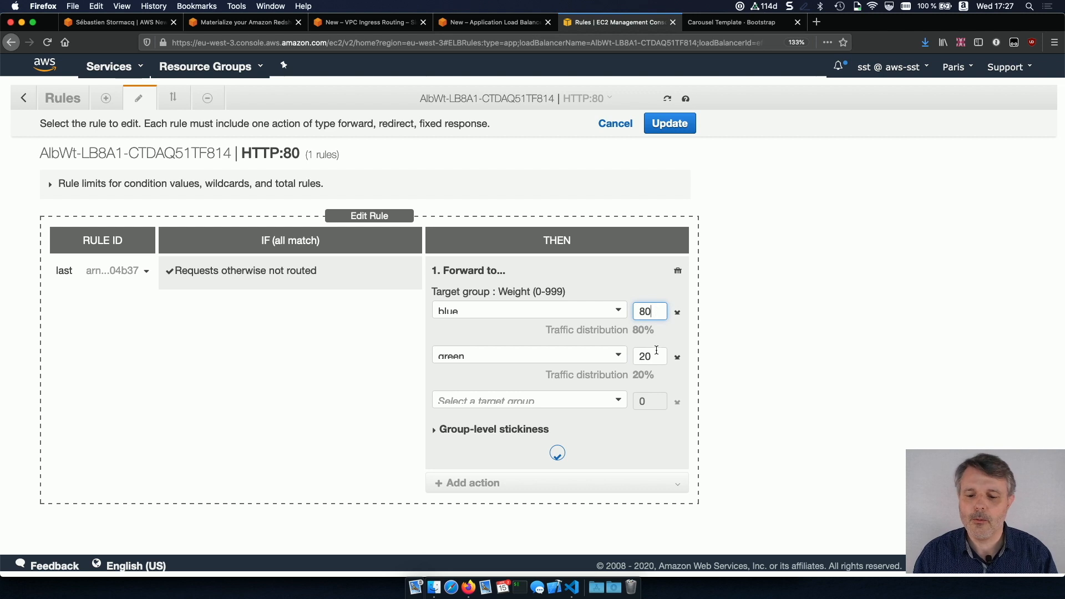
{"action": "left_click", "coordinate": [648, 356]}
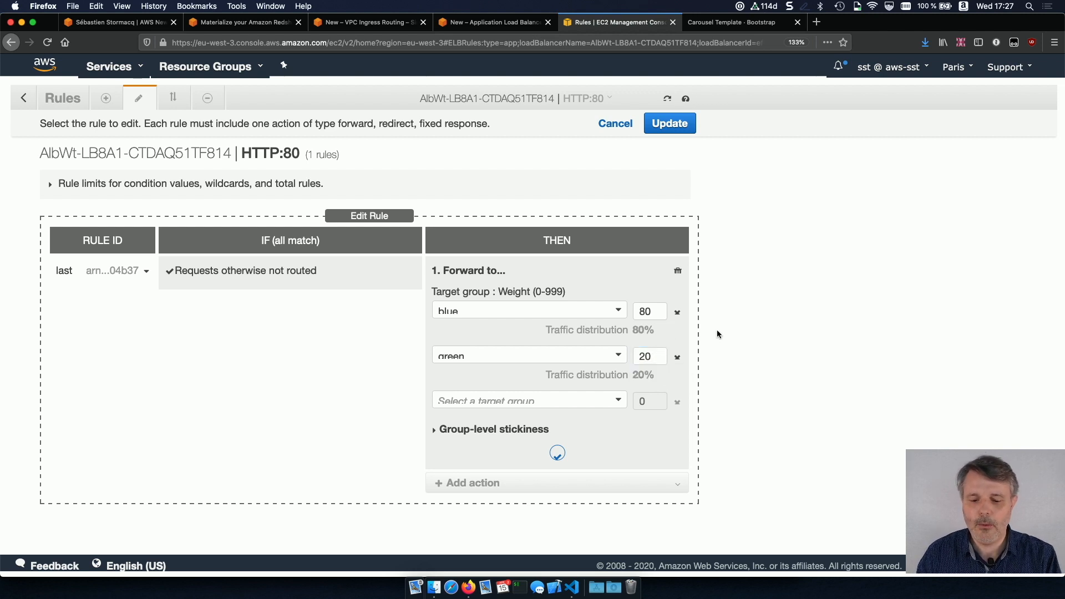
{"action": "mouse_move", "coordinate": [700, 402]}
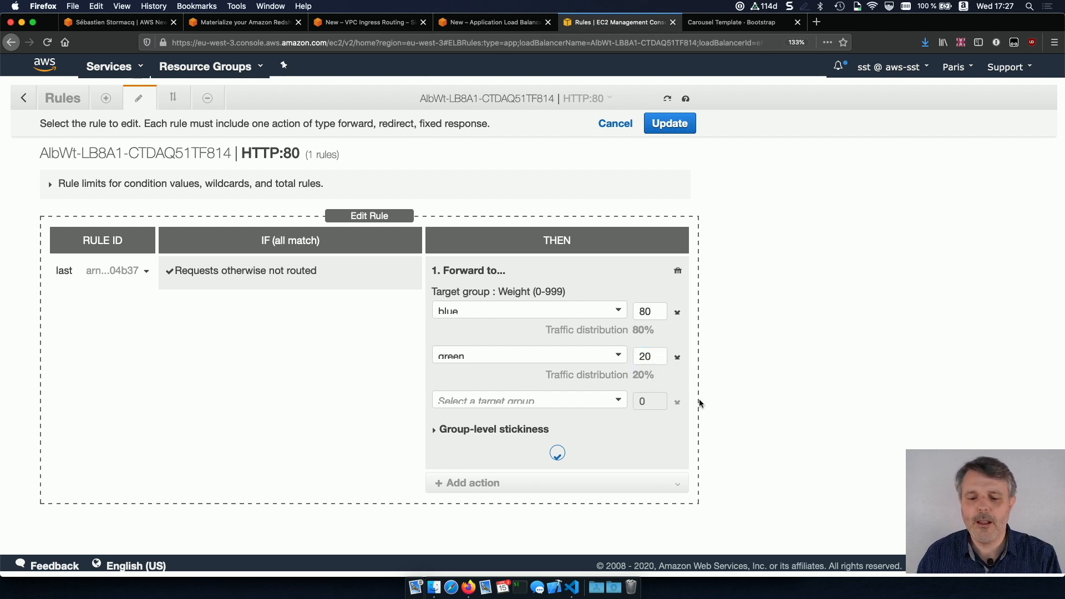
{"action": "mouse_move", "coordinate": [674, 159]}
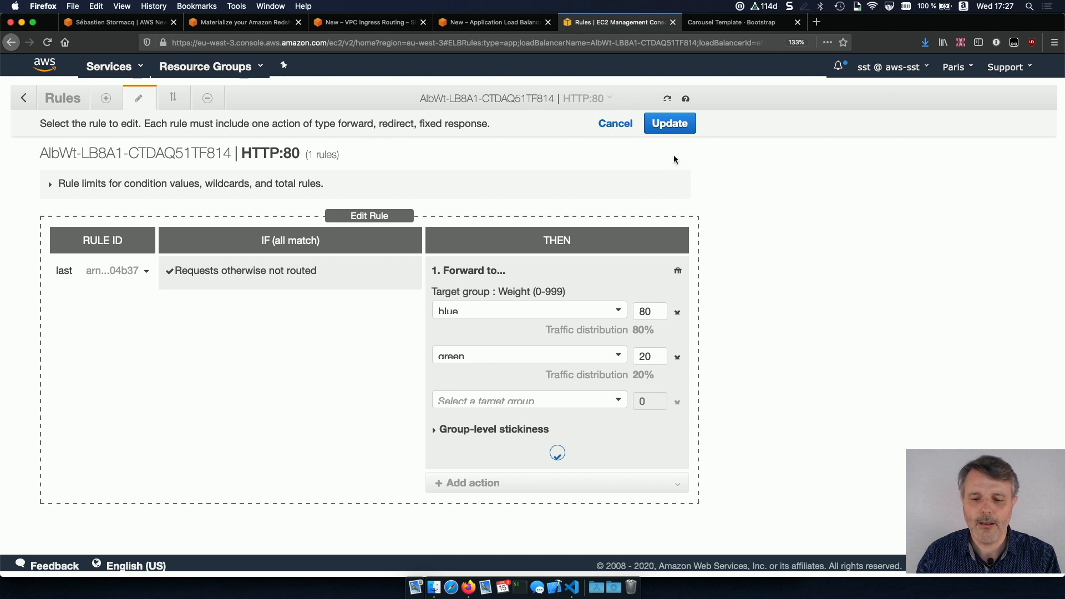
{"action": "left_click", "coordinate": [669, 123]}
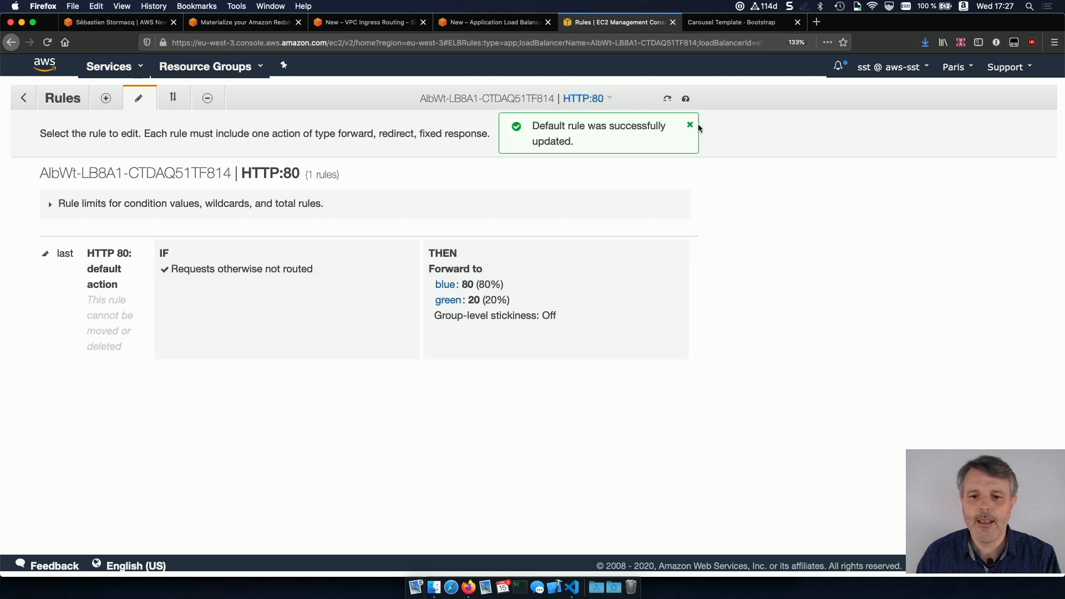
{"action": "left_click", "coordinate": [688, 125]}
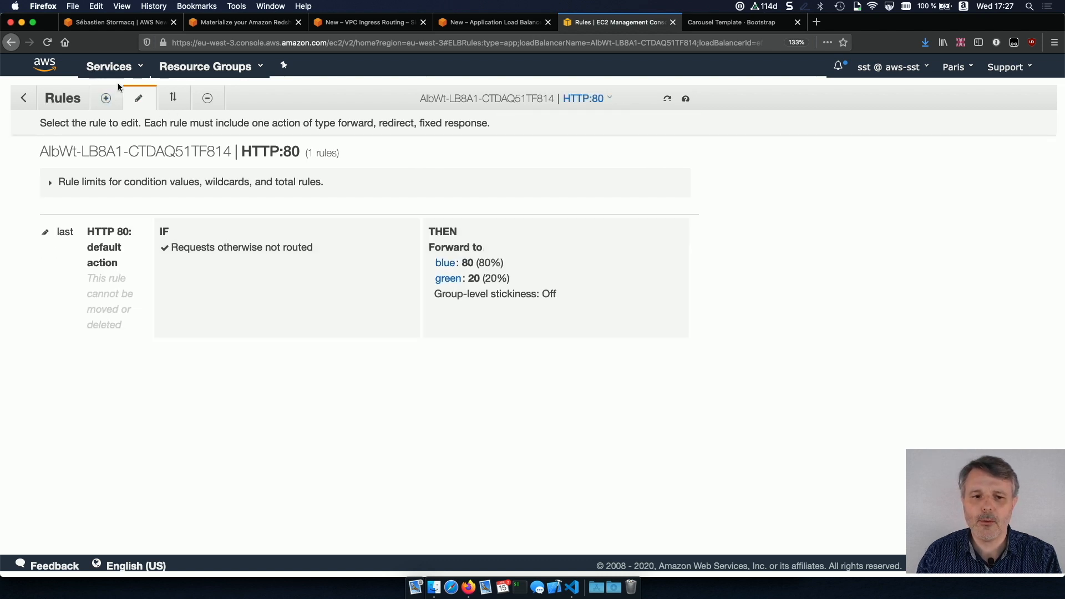
{"action": "left_click", "coordinate": [11, 43]}
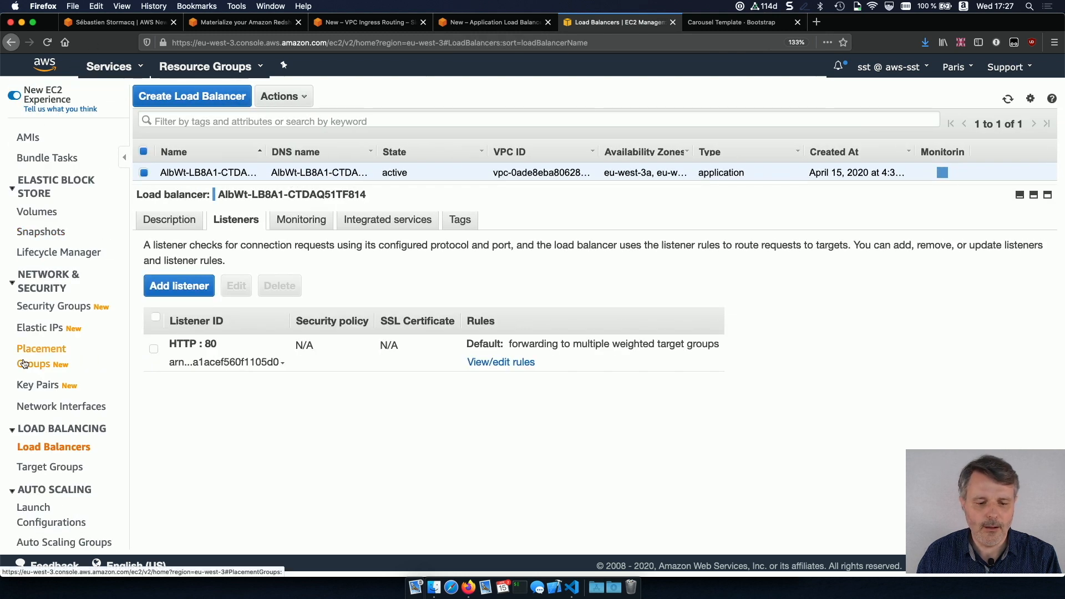
{"action": "mouse_move", "coordinate": [47, 461]}
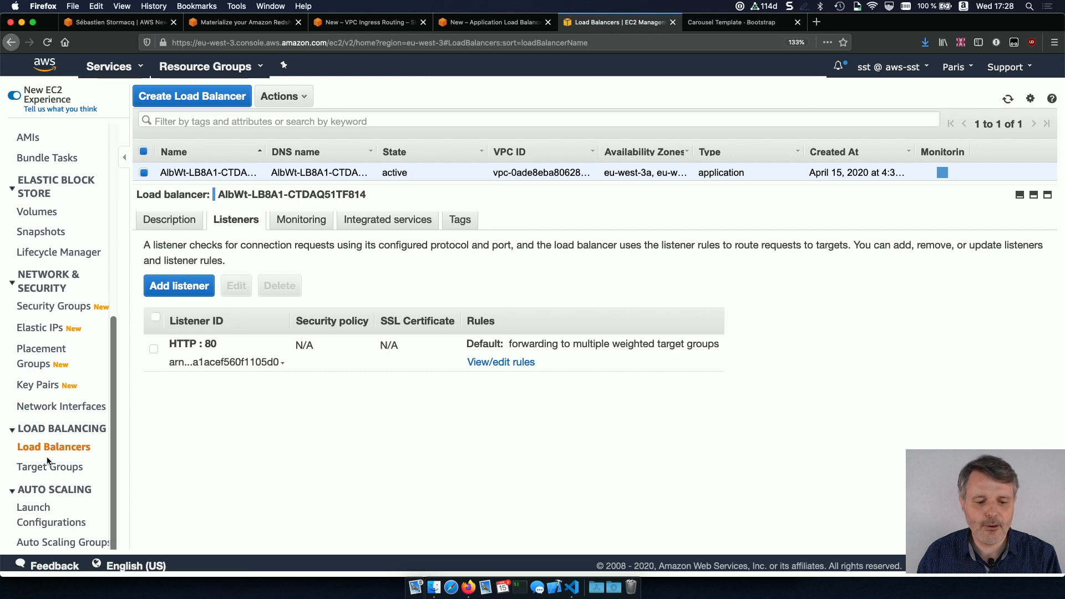
Return to Target Groups and inspect the blue group's healthy registered instance.
{"action": "left_click", "coordinate": [51, 467]}
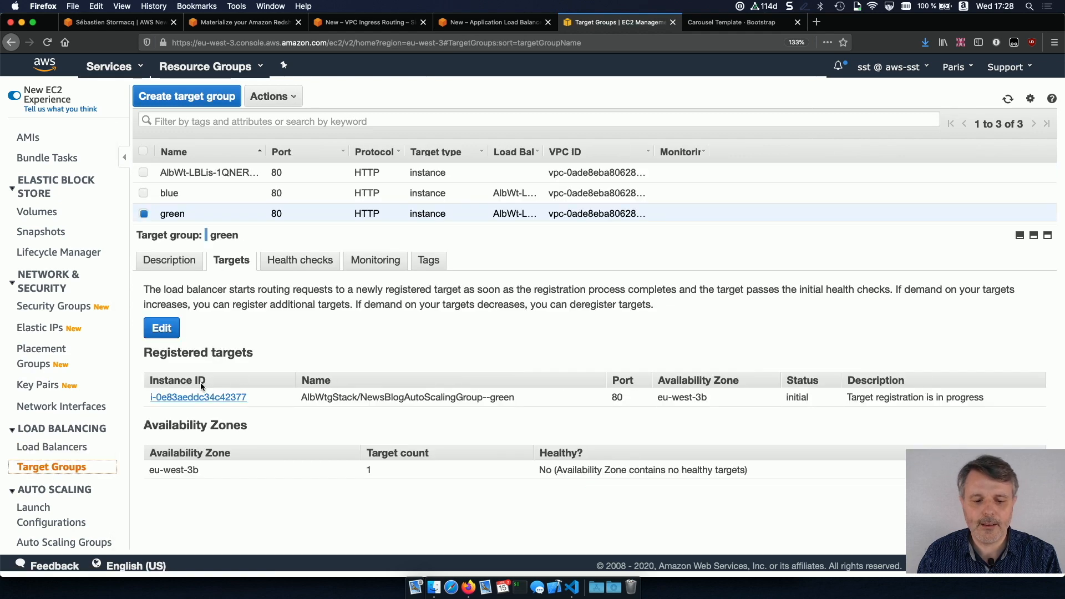
{"action": "mouse_move", "coordinate": [208, 193]}
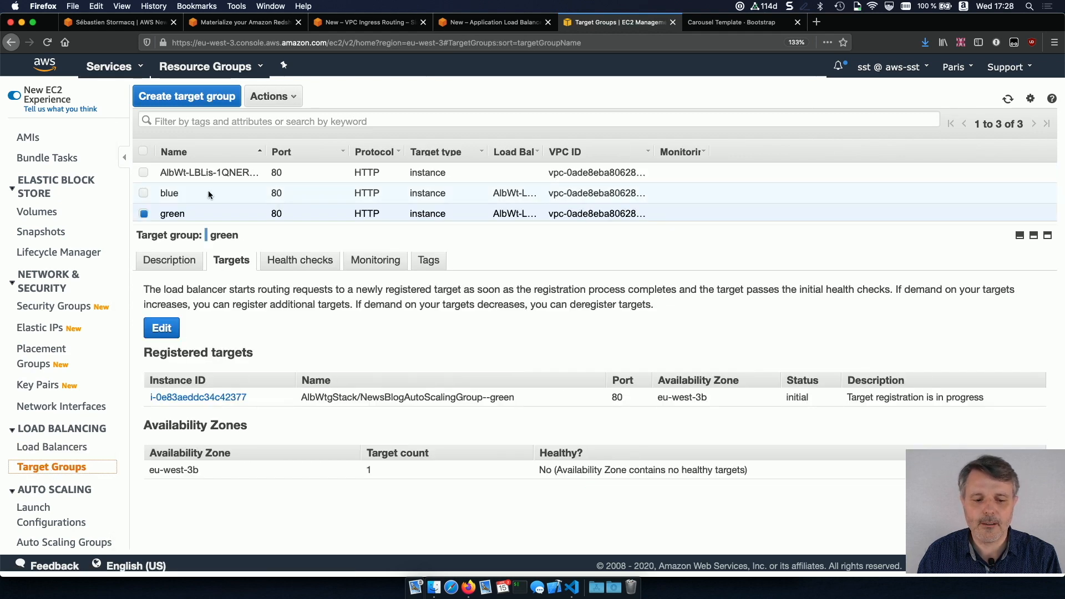
{"action": "left_click", "coordinate": [169, 193]}
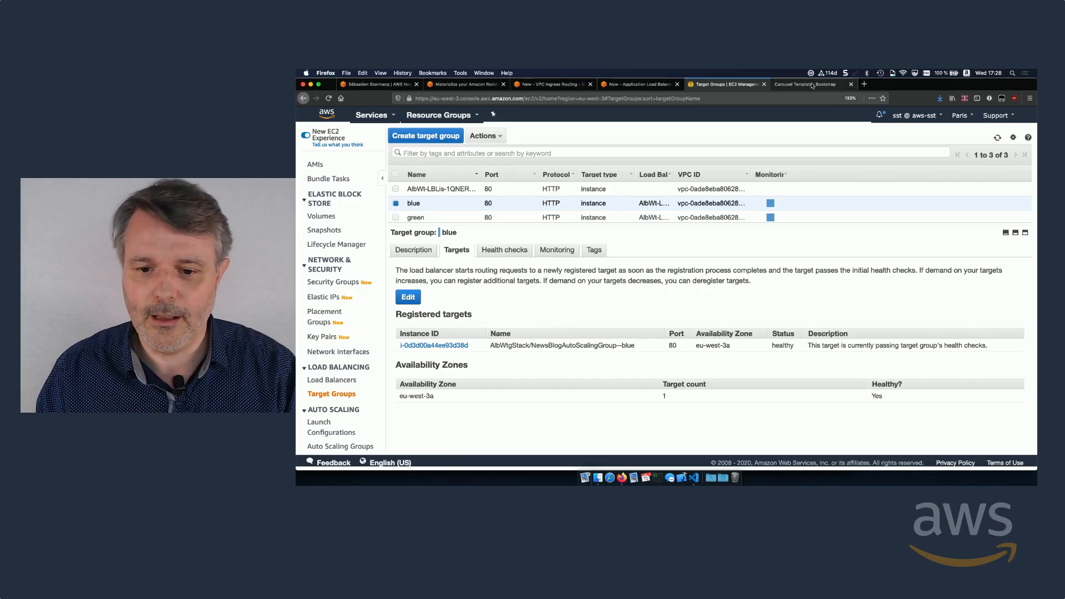
Reload the Carousel Template page a dozen times, observing mostly teal responses with an occasional blue one.
{"action": "left_click", "coordinate": [808, 83]}
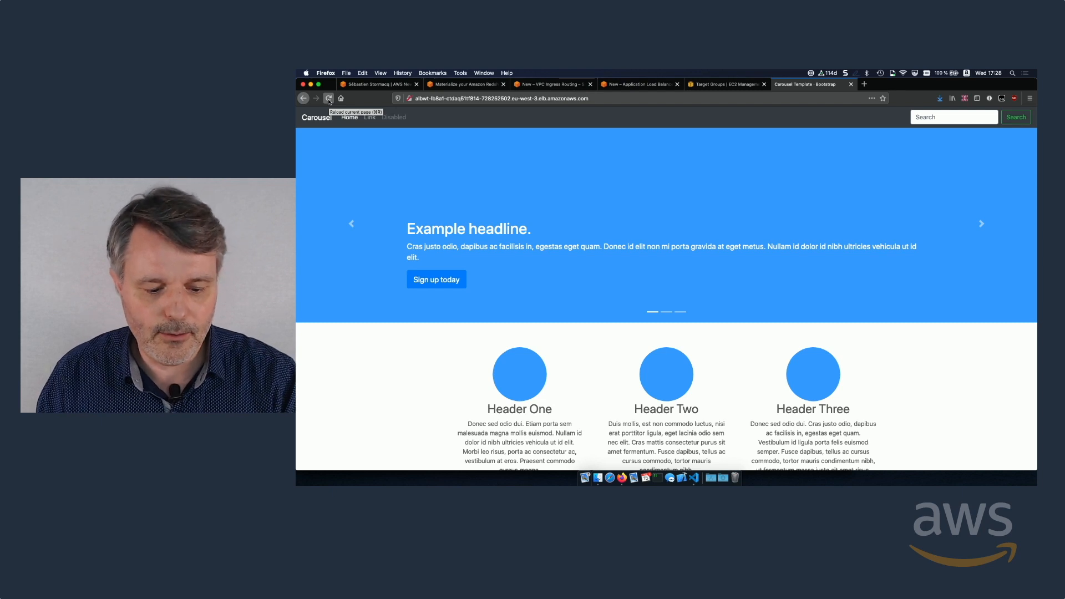
{"action": "left_click", "coordinate": [981, 223]}
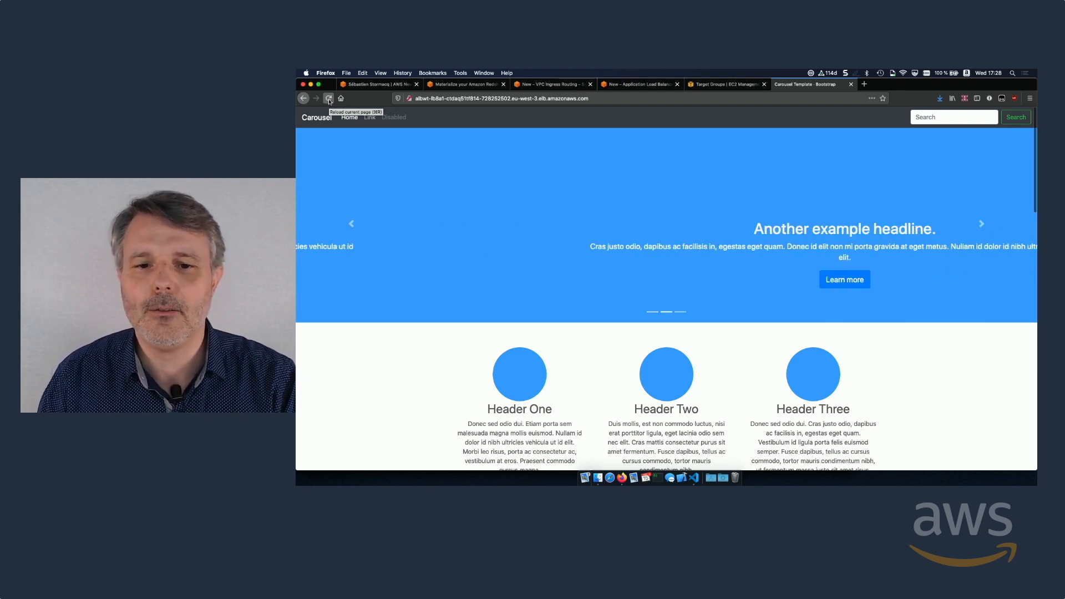
{"action": "left_click", "coordinate": [329, 97]}
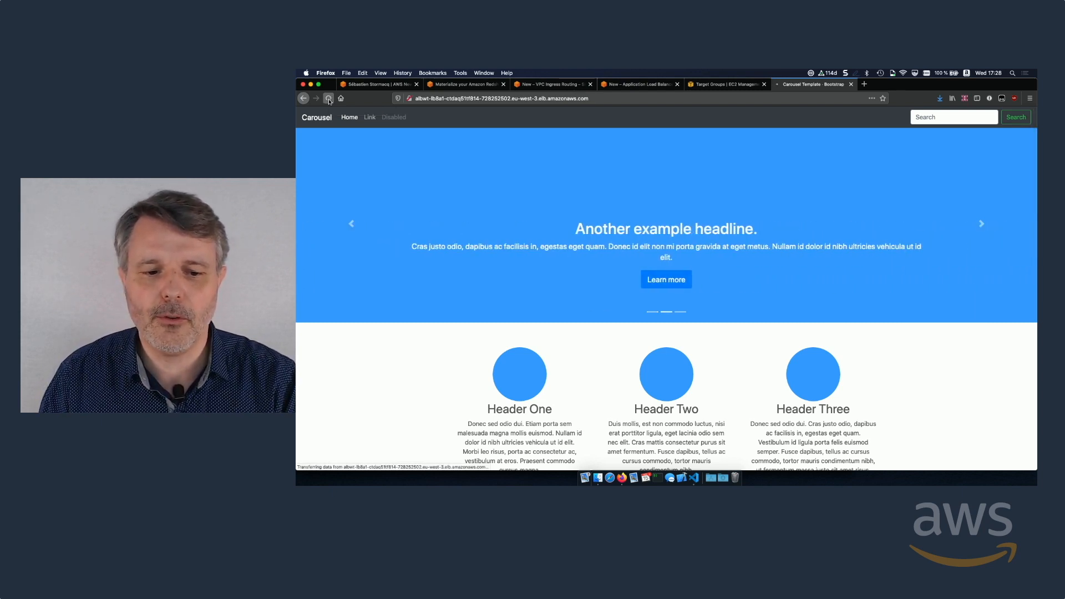
{"action": "left_click", "coordinate": [328, 98]}
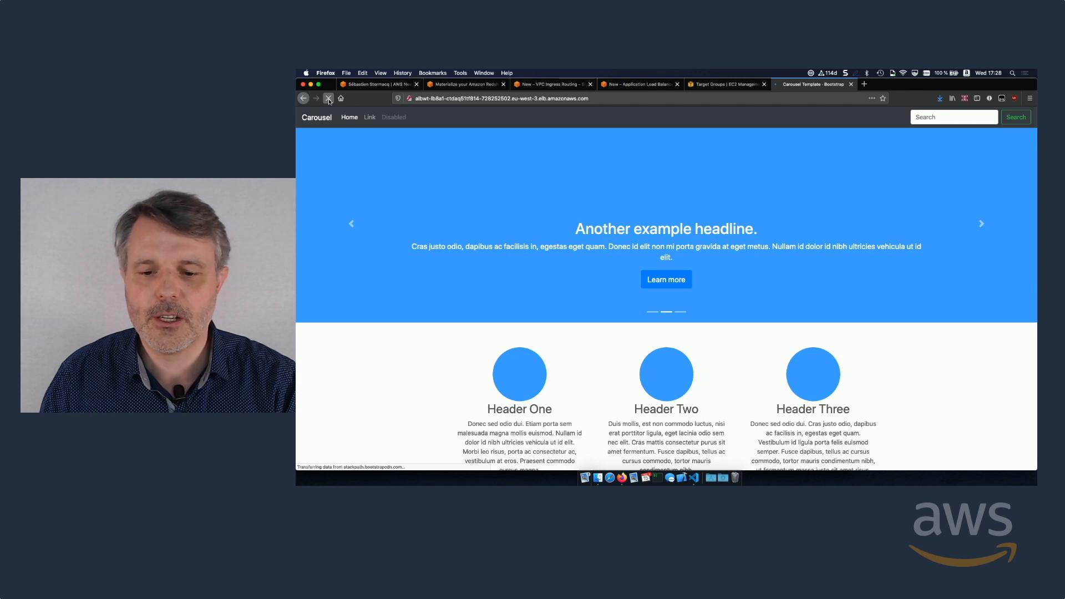
{"action": "left_click", "coordinate": [329, 97]}
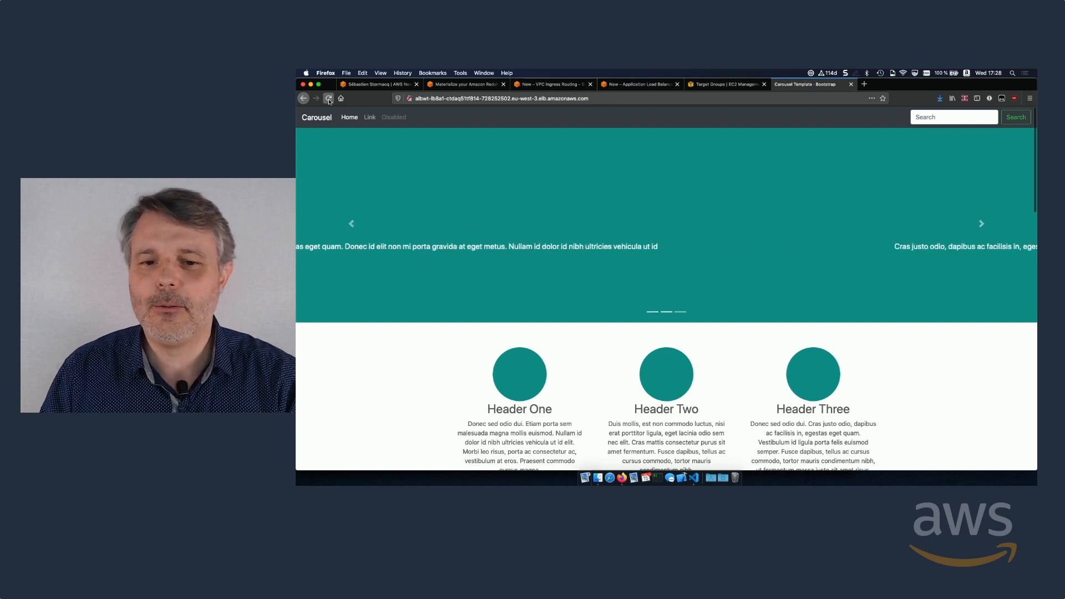
{"action": "left_click", "coordinate": [328, 98]}
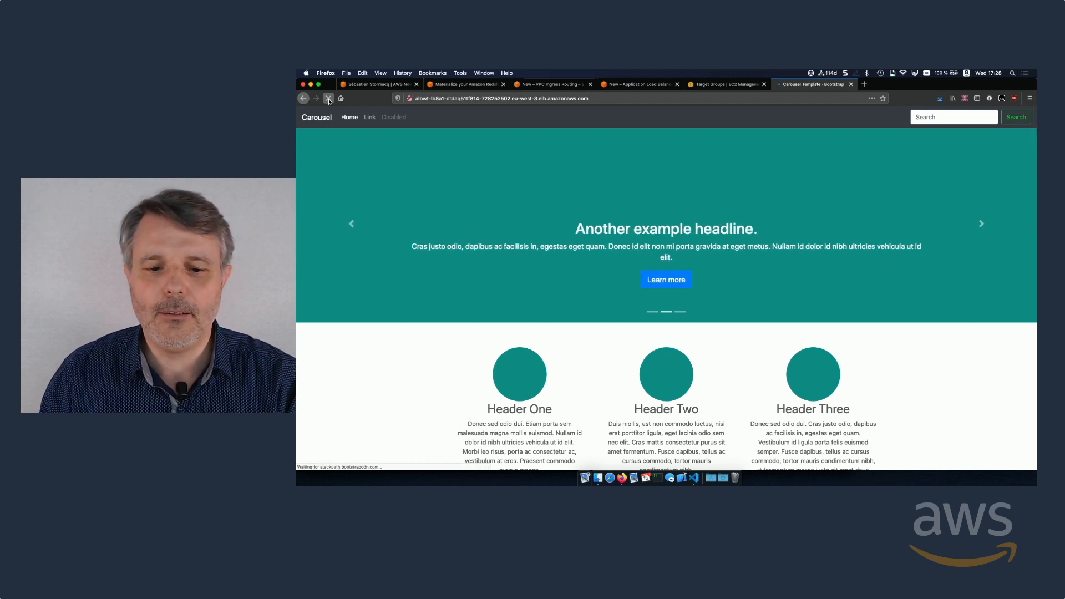
{"action": "left_click", "coordinate": [328, 98]}
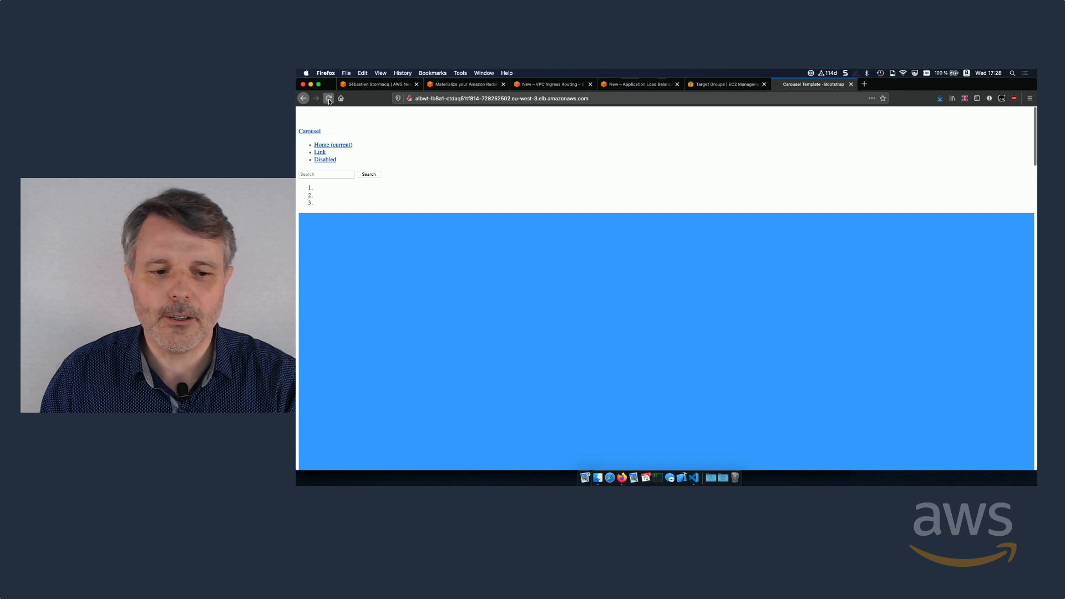
{"action": "left_click", "coordinate": [329, 97]}
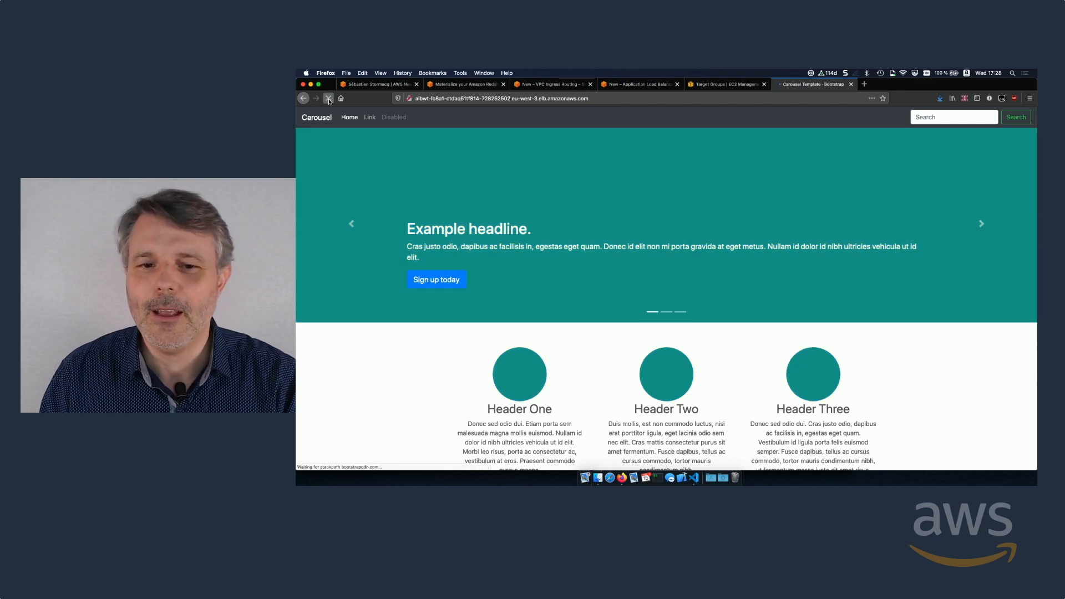
{"action": "left_click", "coordinate": [329, 98]}
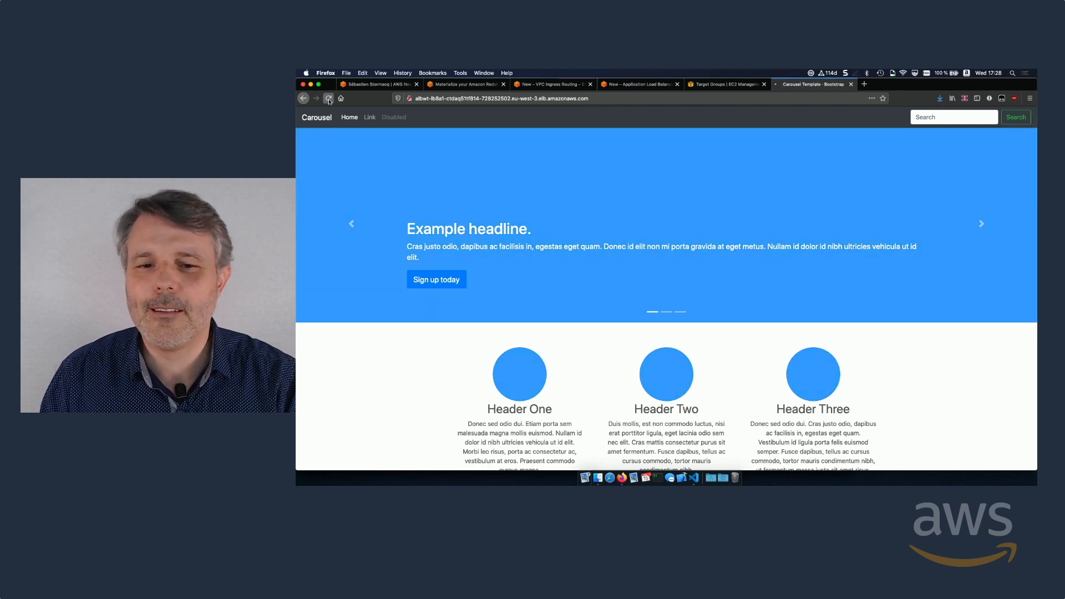
{"action": "left_click", "coordinate": [329, 97]}
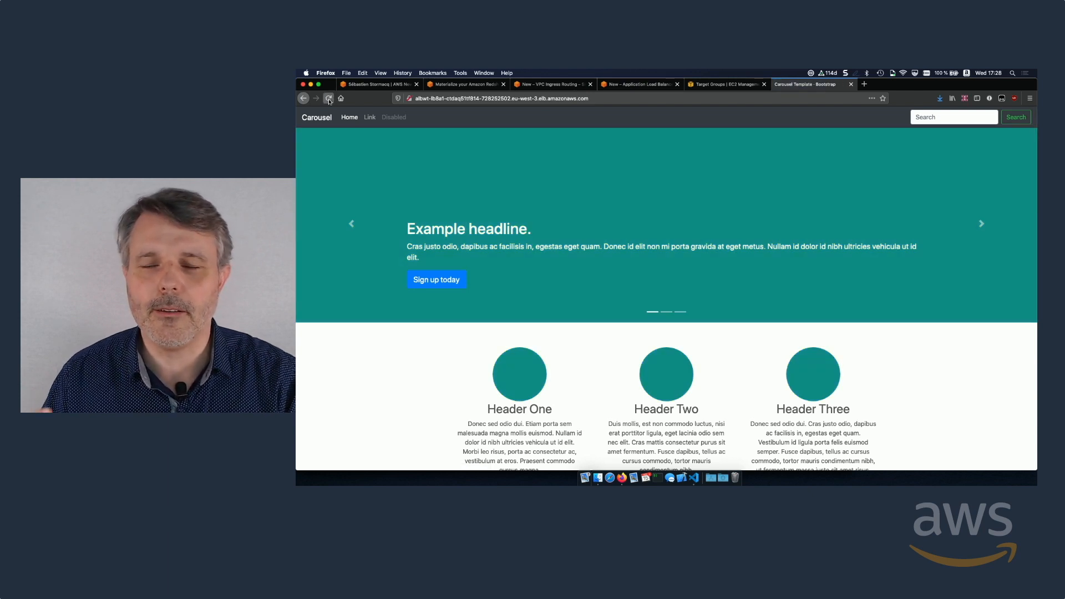
{"action": "left_click", "coordinate": [328, 98]}
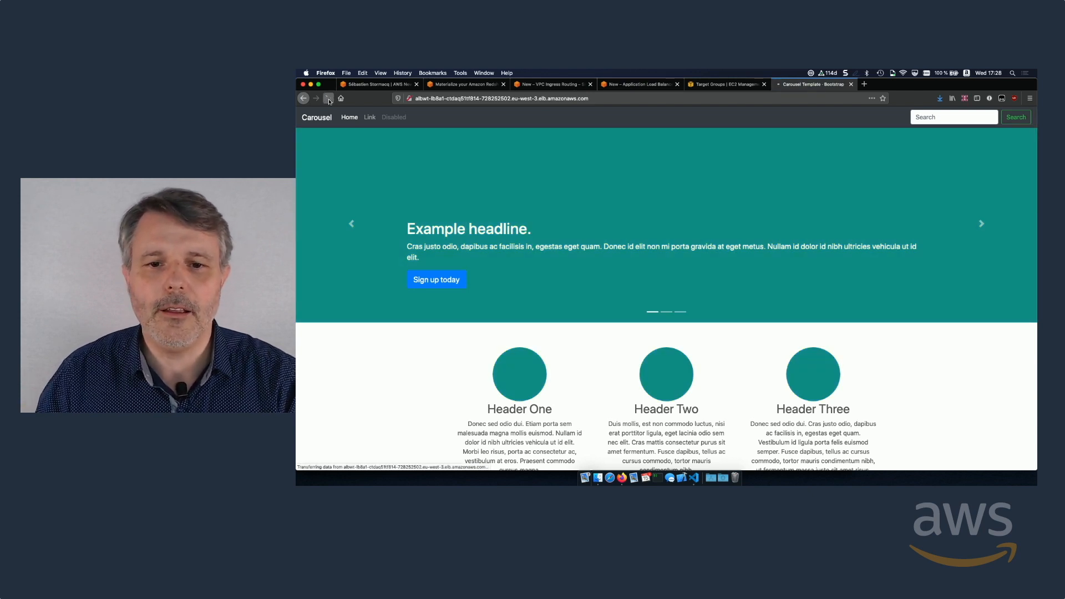
{"action": "left_click", "coordinate": [328, 98]}
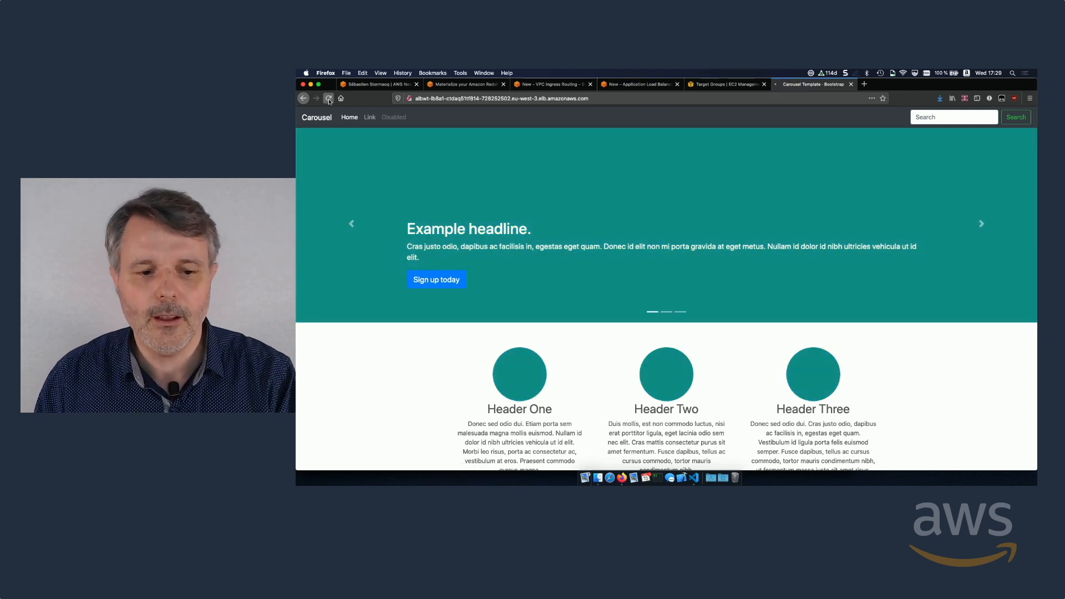
{"action": "left_click", "coordinate": [726, 83]}
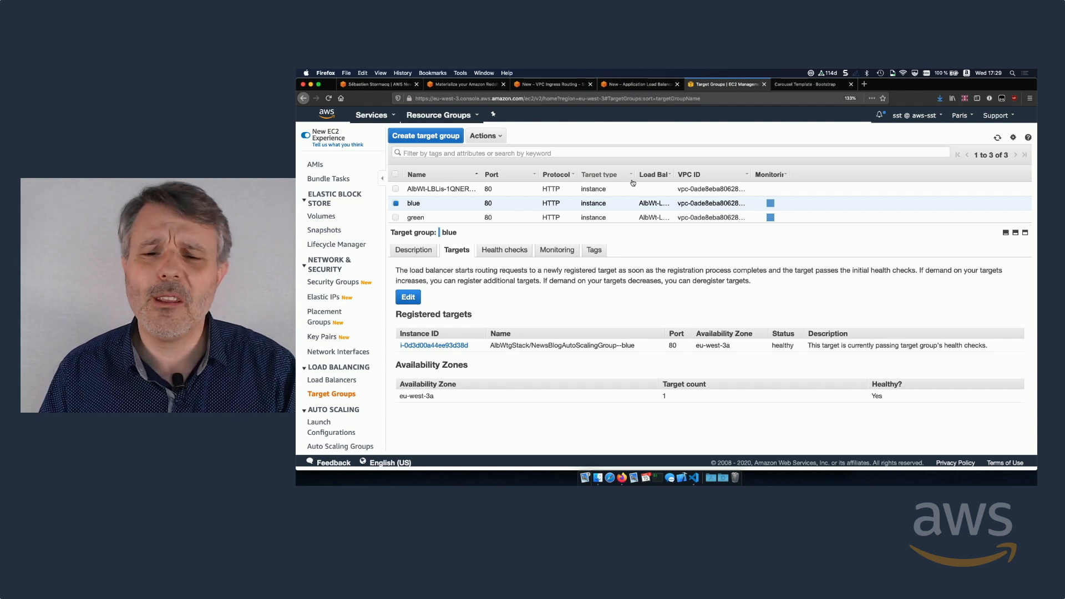
{"action": "mouse_move", "coordinate": [597, 161]}
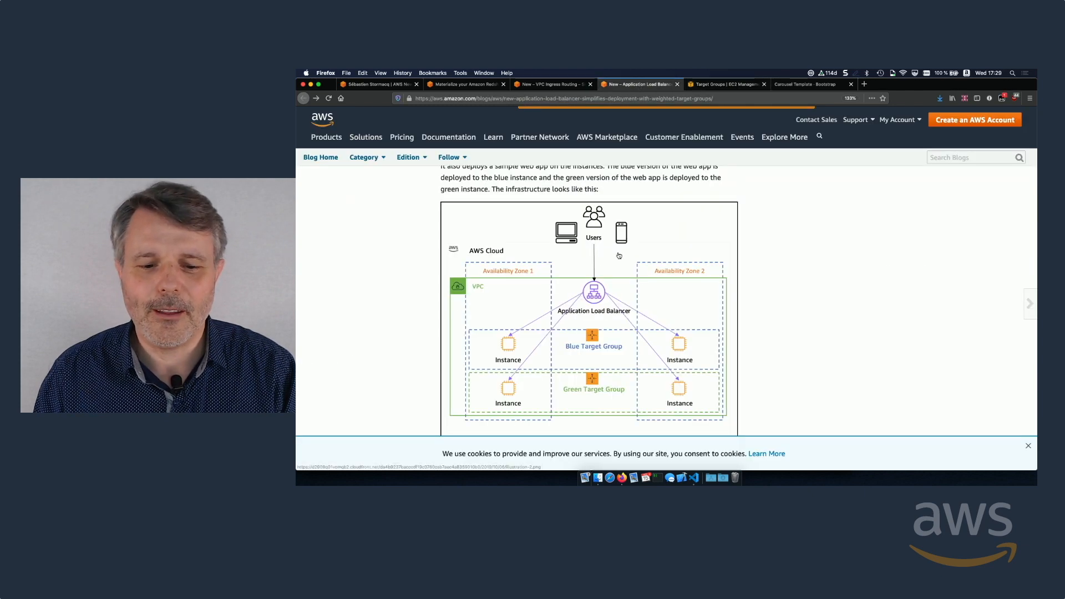
Scroll the blog post back to its top, then down to the multiple weighted target groups section.
{"action": "scroll", "scroll_direction": "up", "scroll_amount": 3}
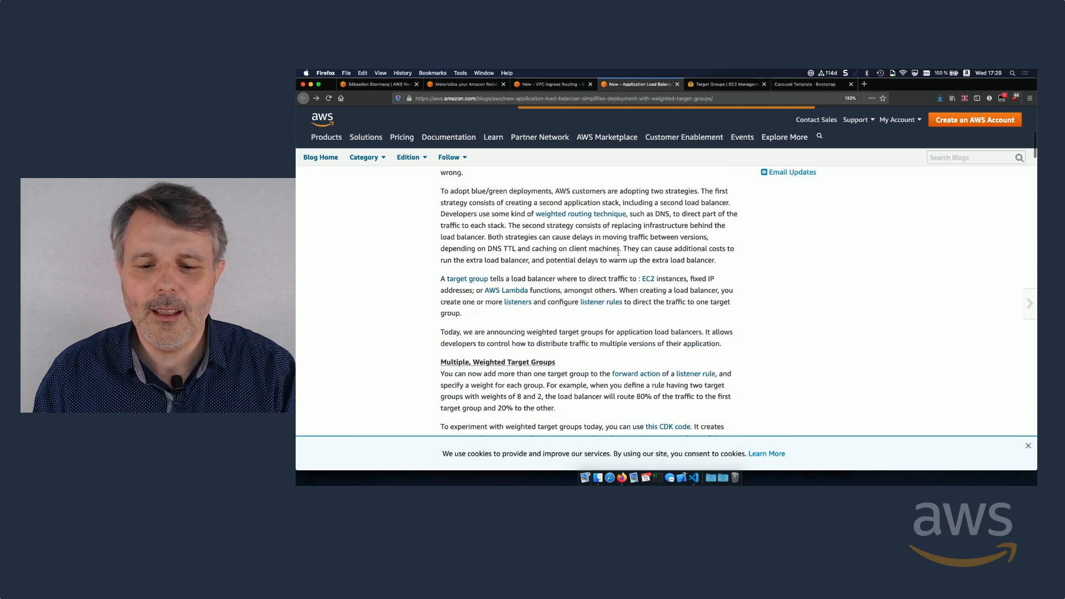
{"action": "scroll", "scroll_direction": "up", "scroll_amount": 3}
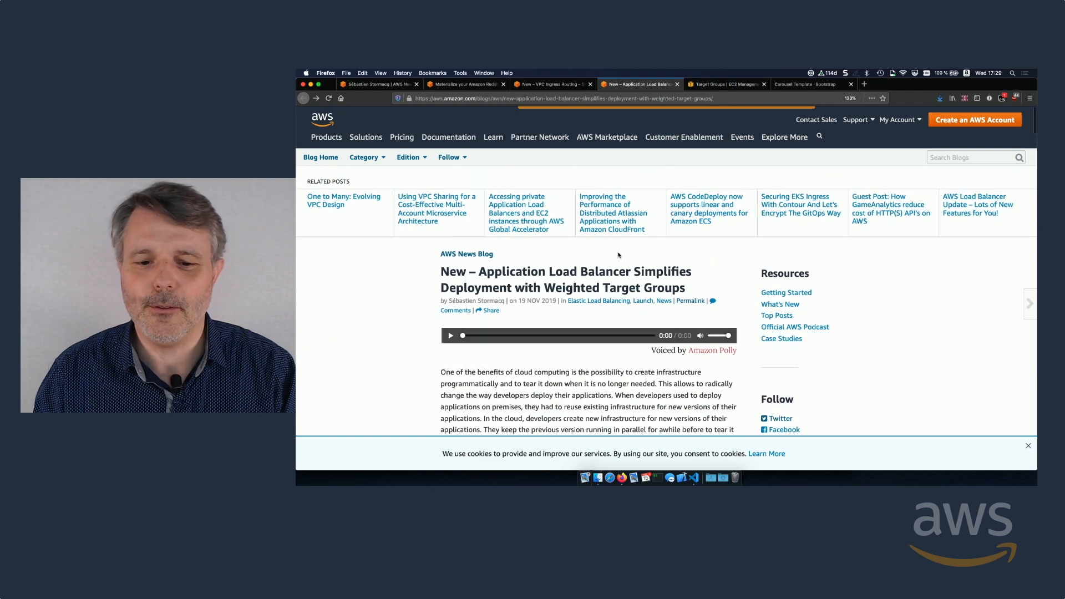
{"action": "scroll", "scroll_direction": "down", "scroll_amount": 3}
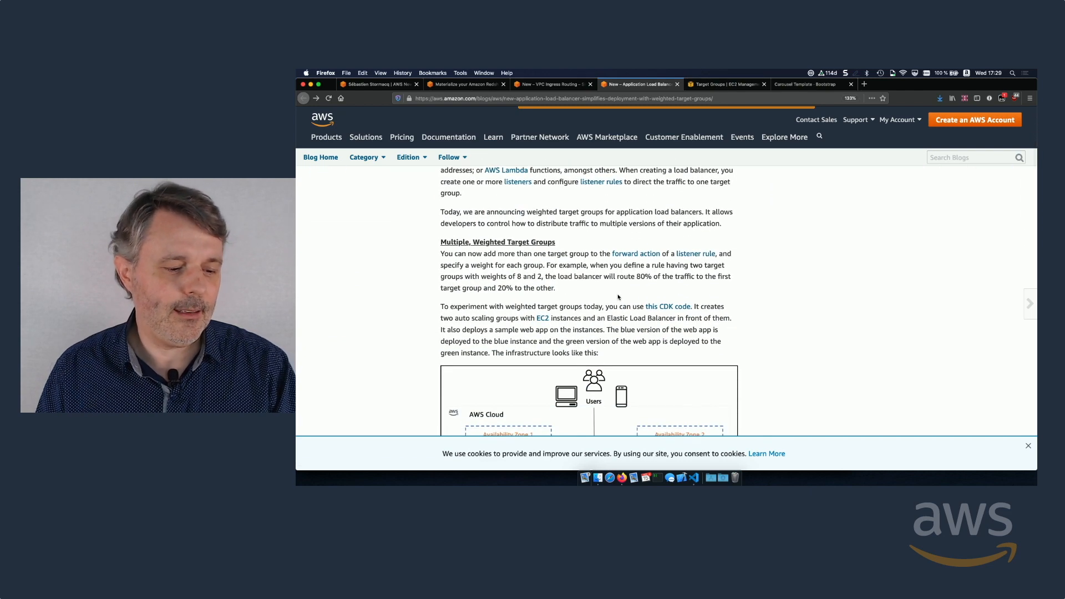